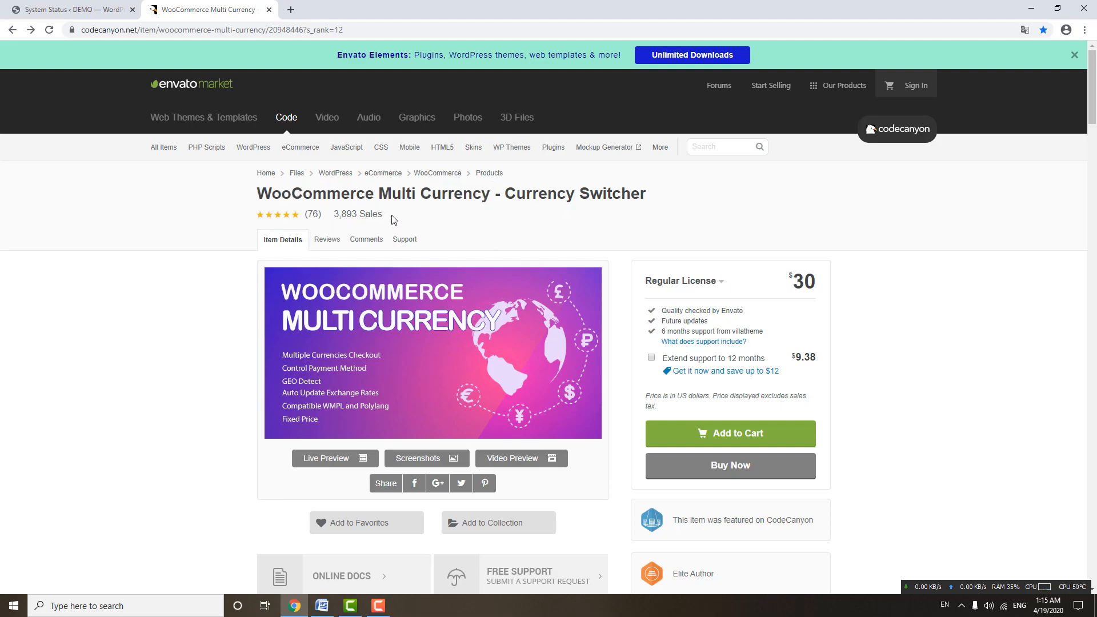
Step: View the Multi Currency System Status page's server checks and detected IP address
{"action": "double_click", "coordinate": [358, 213]}
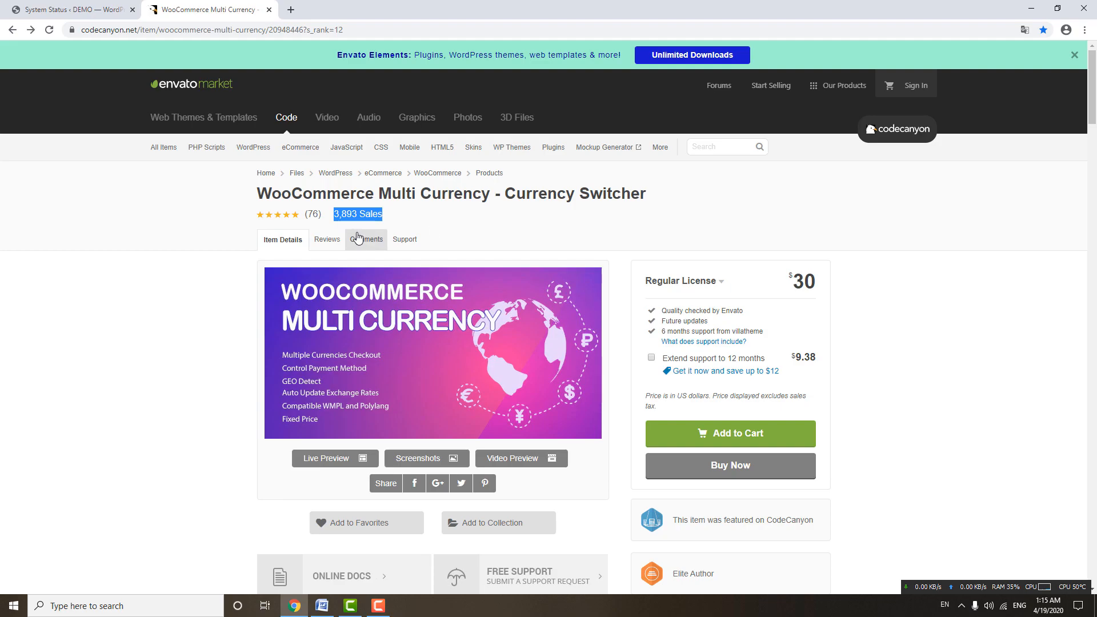
{"action": "mouse_move", "coordinate": [304, 188]}
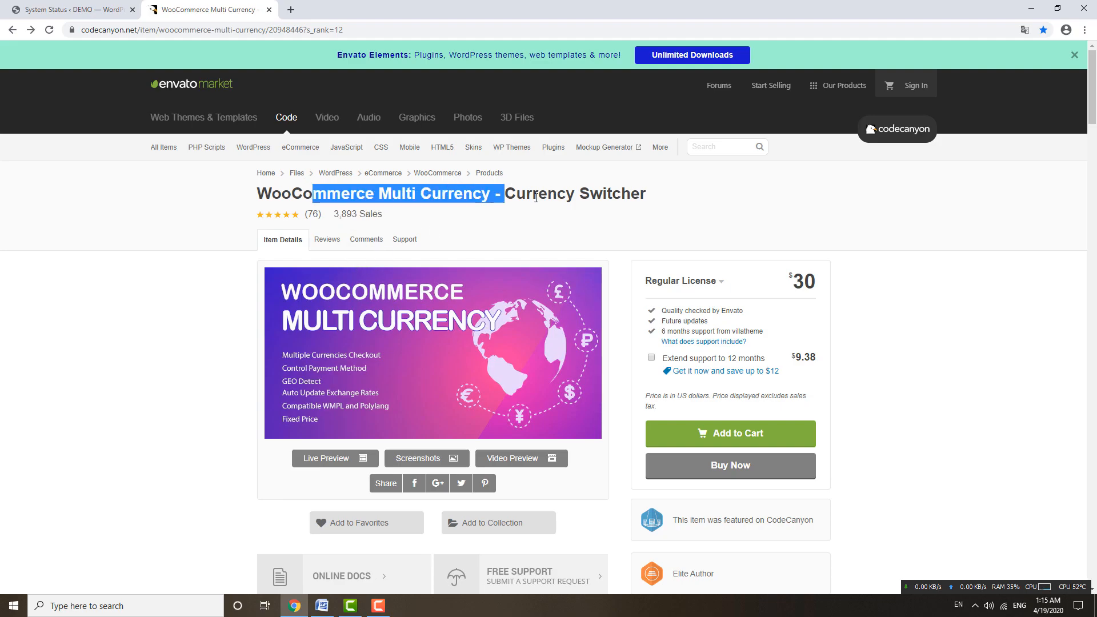
{"action": "left_click", "coordinate": [66, 9]}
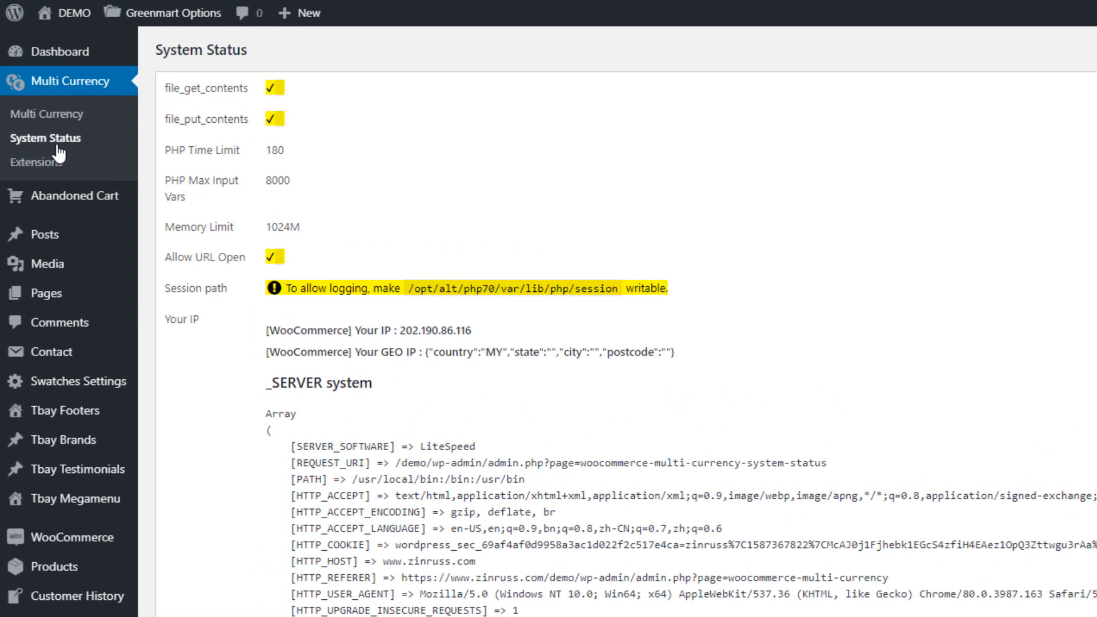
{"action": "mouse_move", "coordinate": [387, 178]}
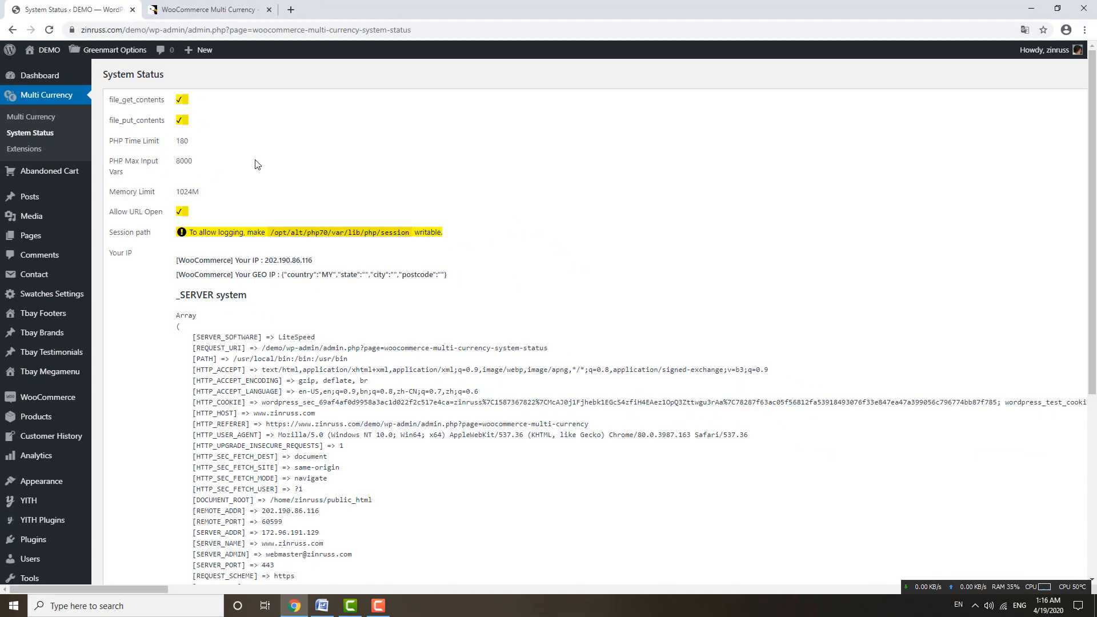
{"action": "mouse_move", "coordinate": [31, 117]}
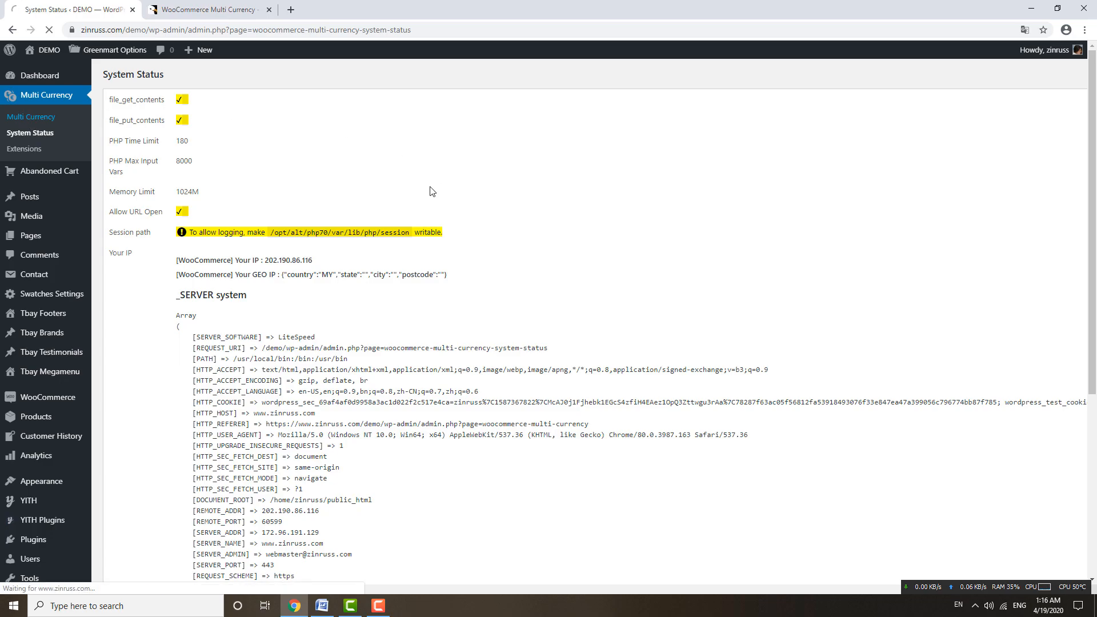
Step: Add MYR-Malaysian ringgit as a second currency row and toggle Fixed Price on
{"action": "left_click", "coordinate": [30, 116]}
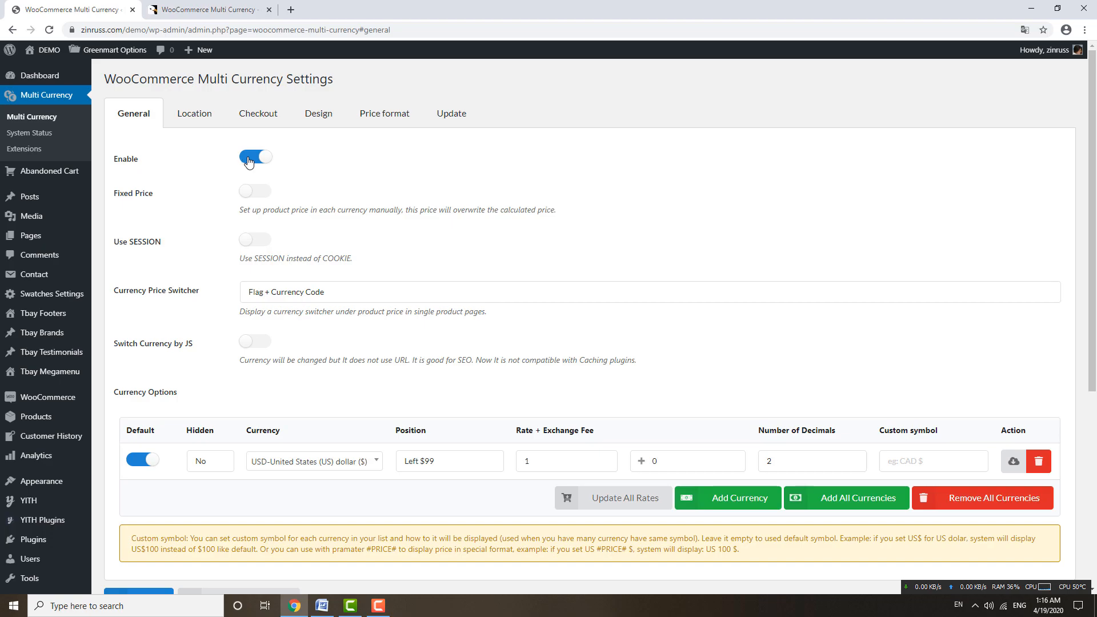
{"action": "mouse_move", "coordinate": [511, 448]}
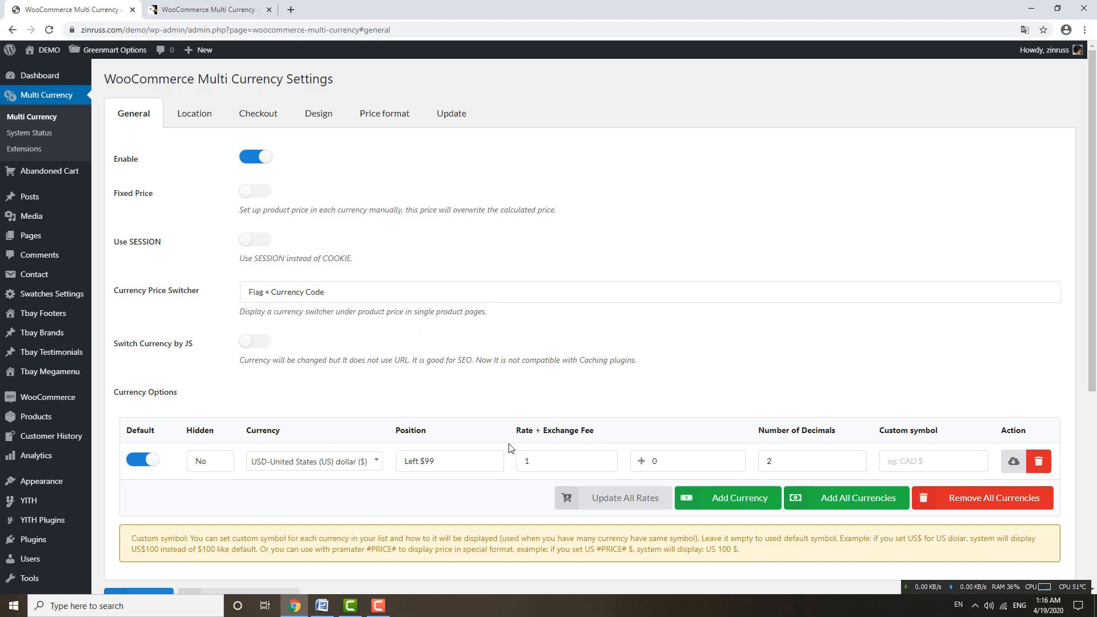
{"action": "mouse_move", "coordinate": [549, 453]}
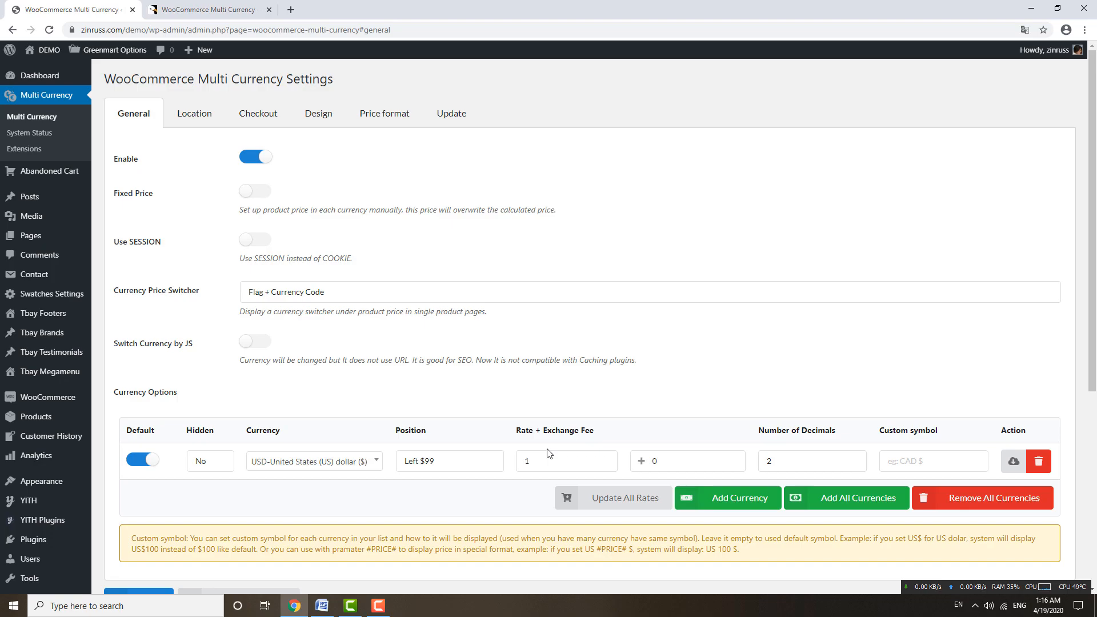
{"action": "mouse_move", "coordinate": [117, 201]}
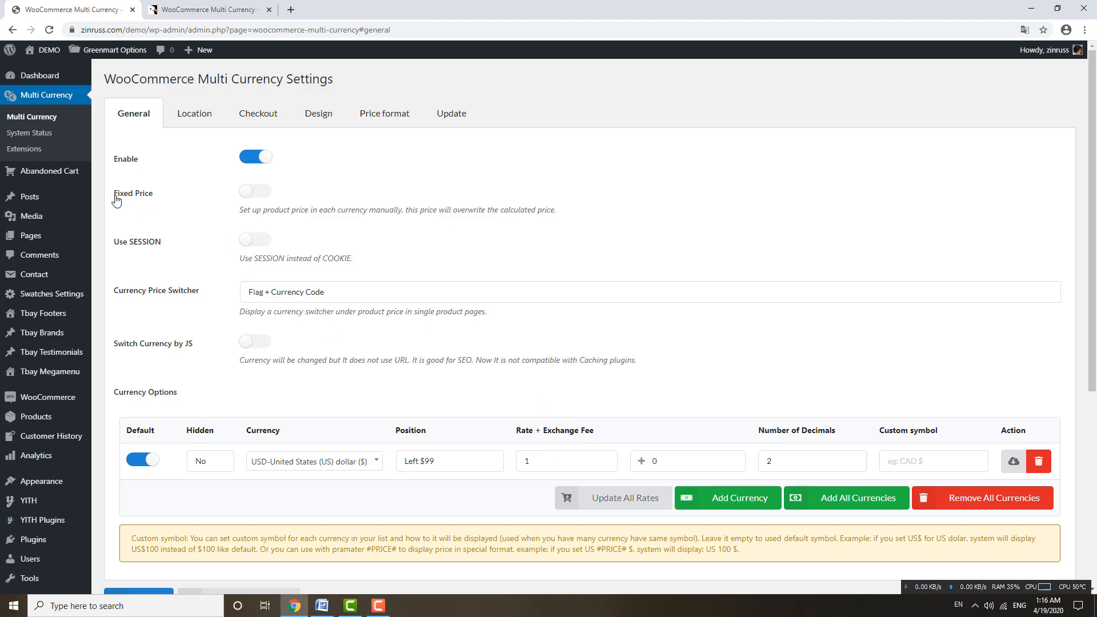
{"action": "mouse_move", "coordinate": [586, 322]}
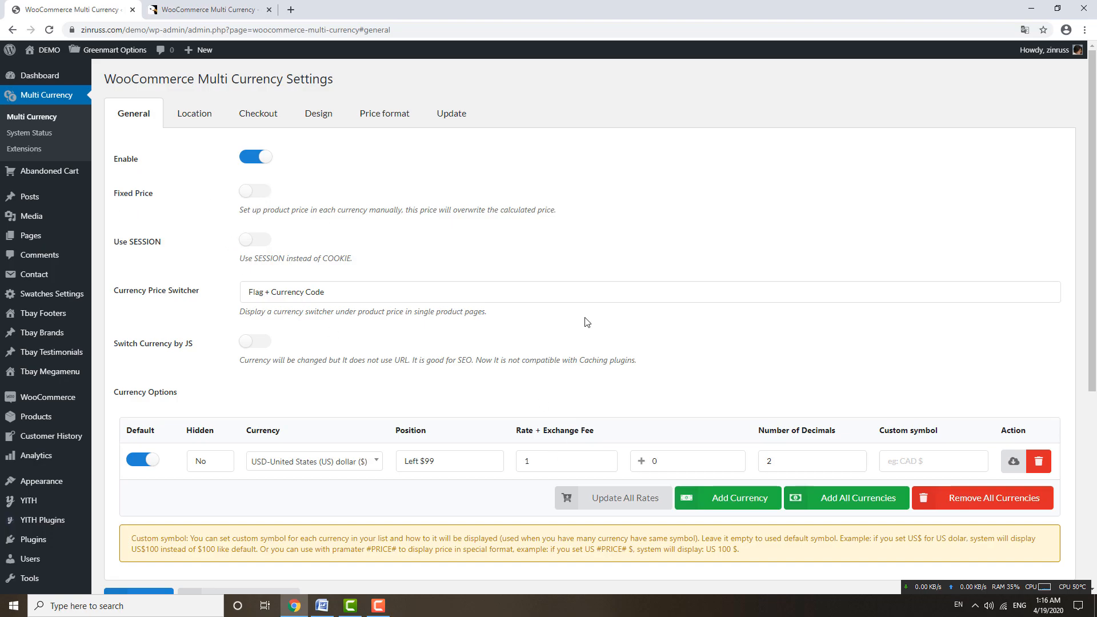
{"action": "left_click", "coordinate": [727, 498]}
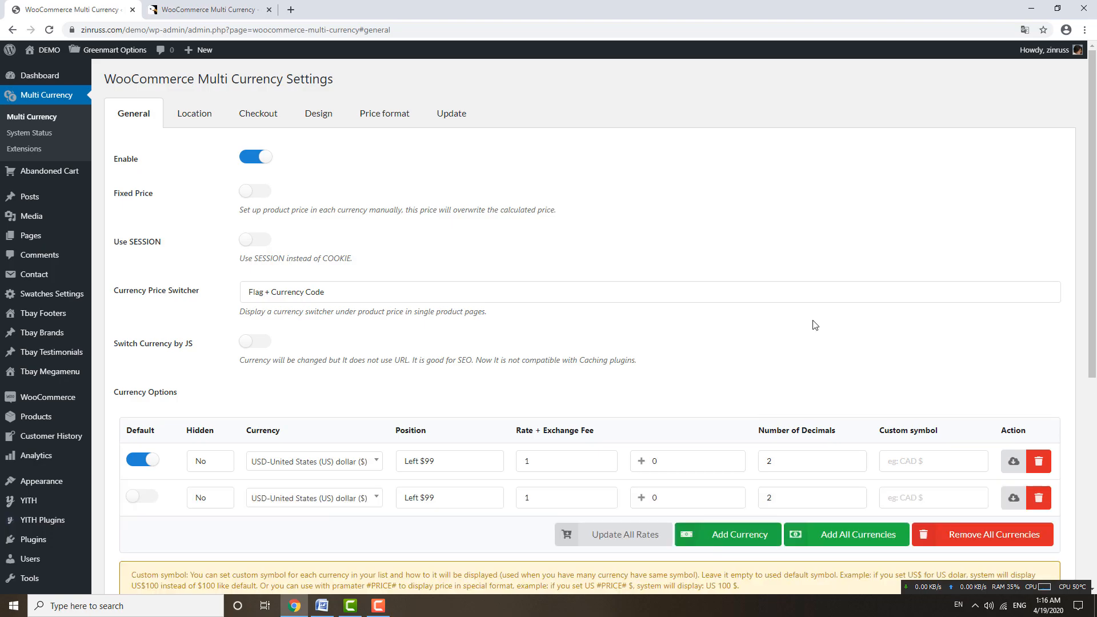
{"action": "mouse_move", "coordinate": [219, 510]}
{"action": "type", "text": "r"}
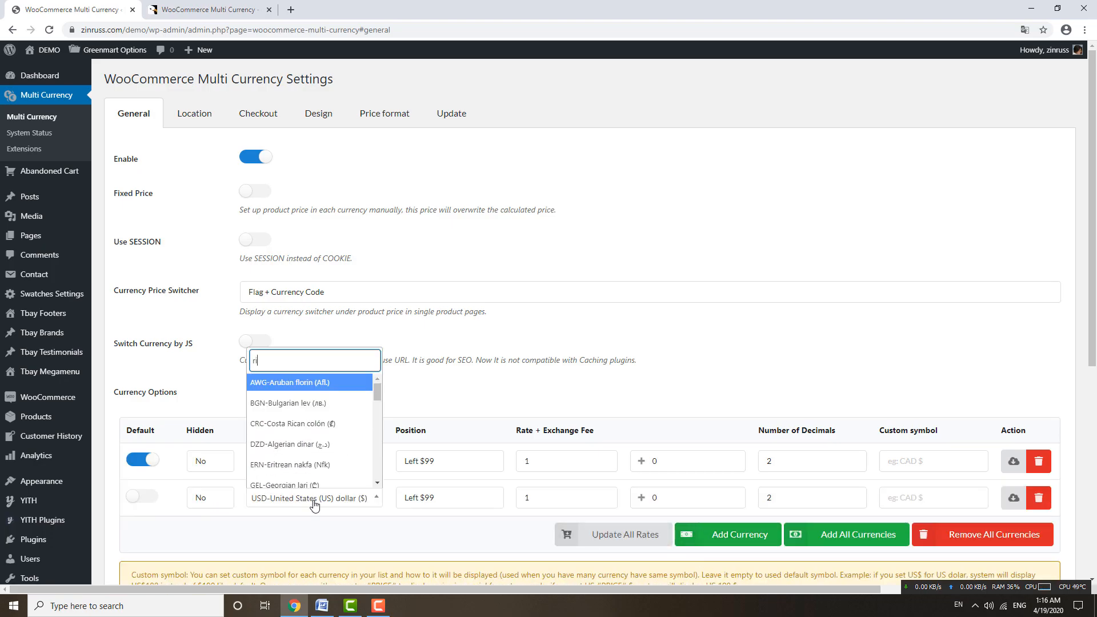
{"action": "type", "text": "ingg"}
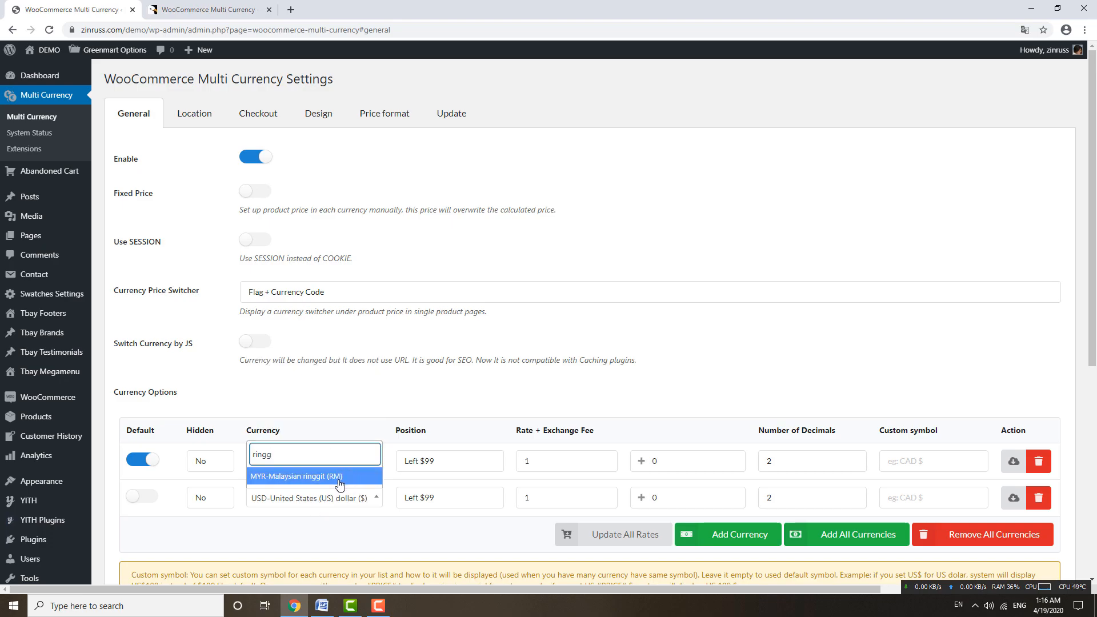
{"action": "left_click", "coordinate": [314, 476]}
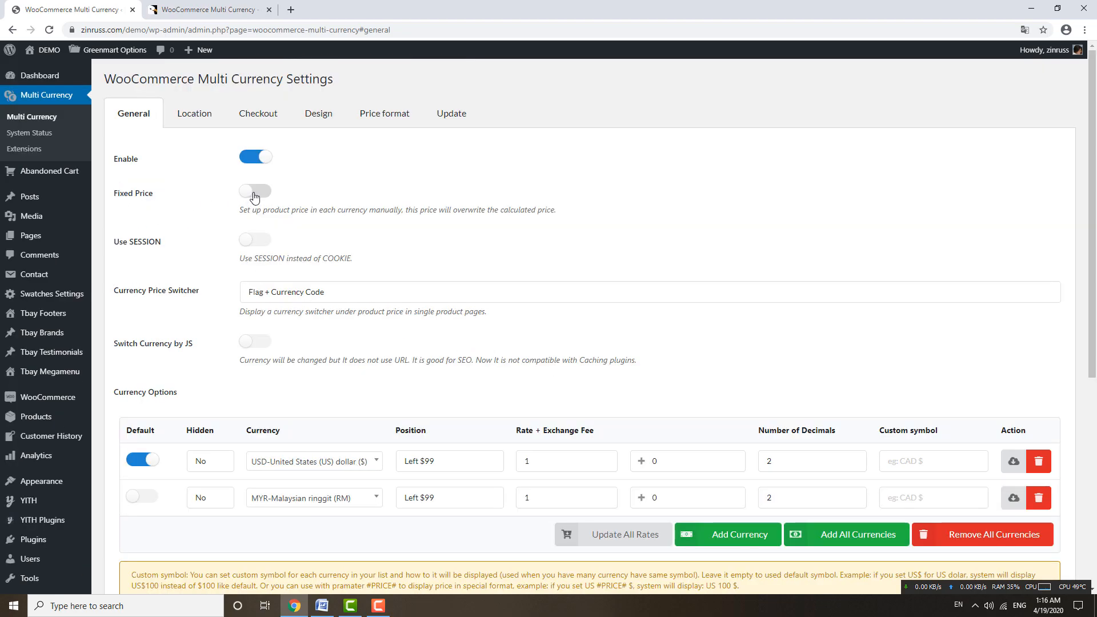
{"action": "left_click", "coordinate": [256, 192]}
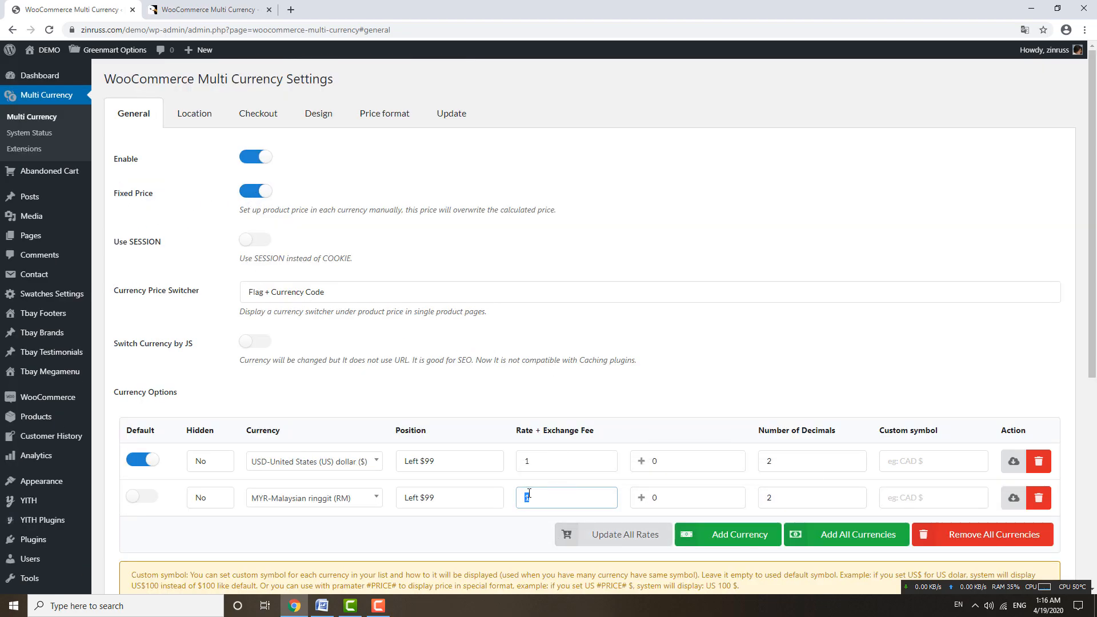
{"action": "type", "text": "1"}
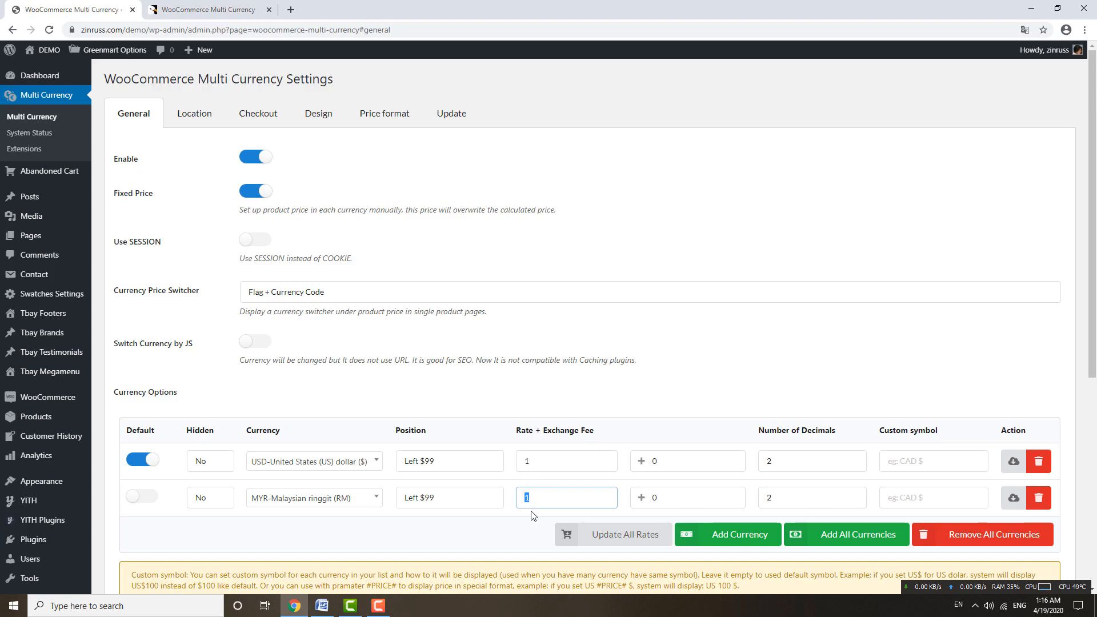
{"action": "mouse_move", "coordinate": [538, 393]}
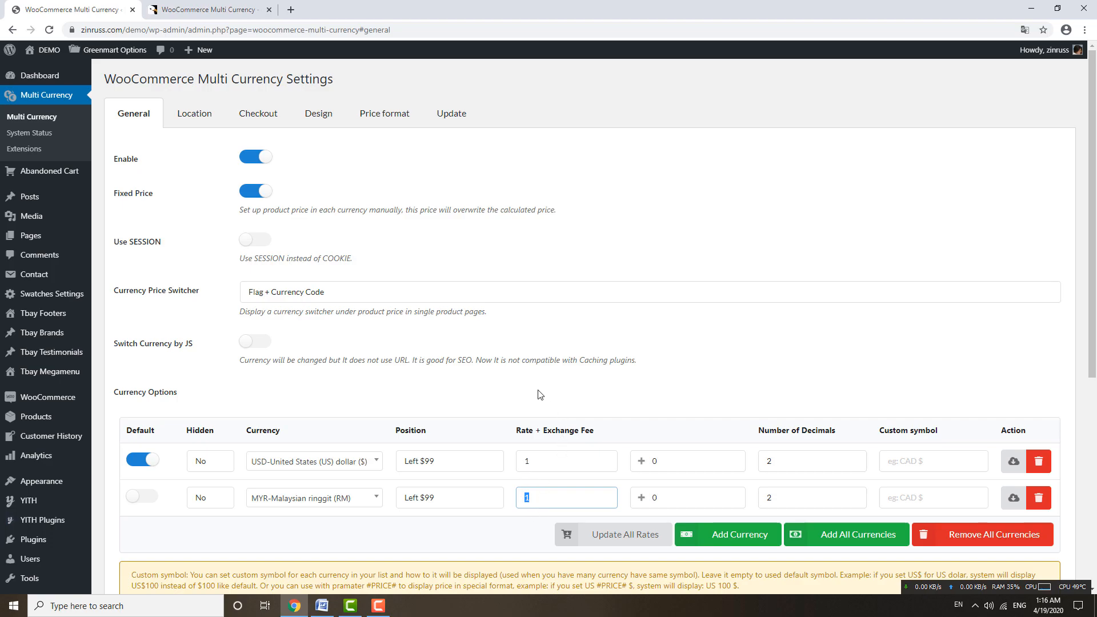
Step: Search Google in a new tab for 'usd myr' to get the exchange rate
{"action": "left_click", "coordinate": [428, 9]}
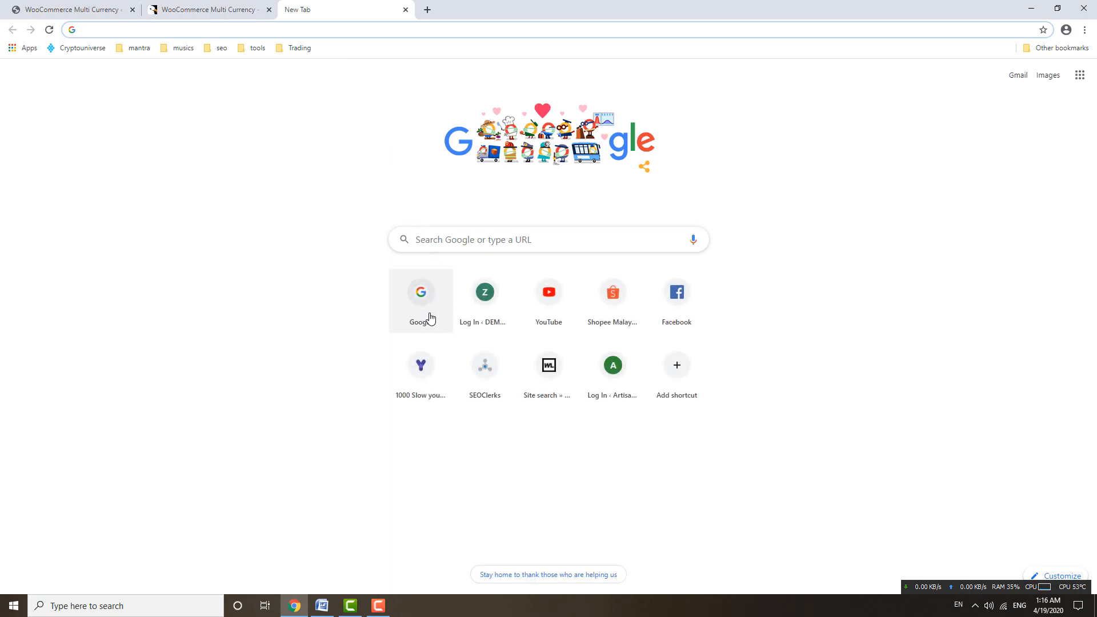
{"action": "left_click", "coordinate": [421, 291]}
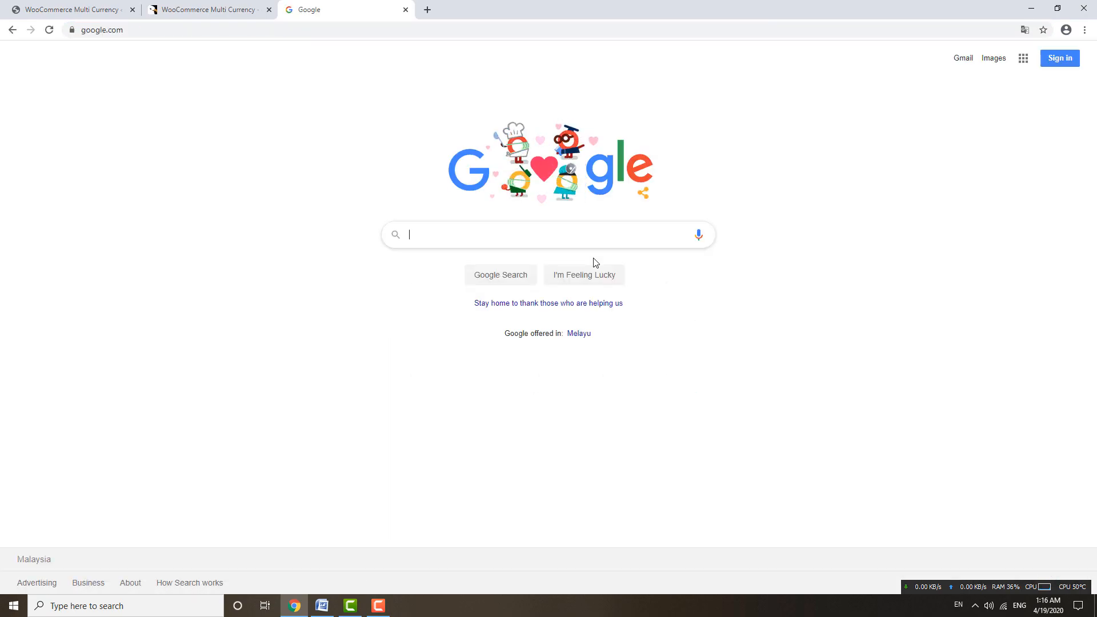
{"action": "type", "text": "m"}
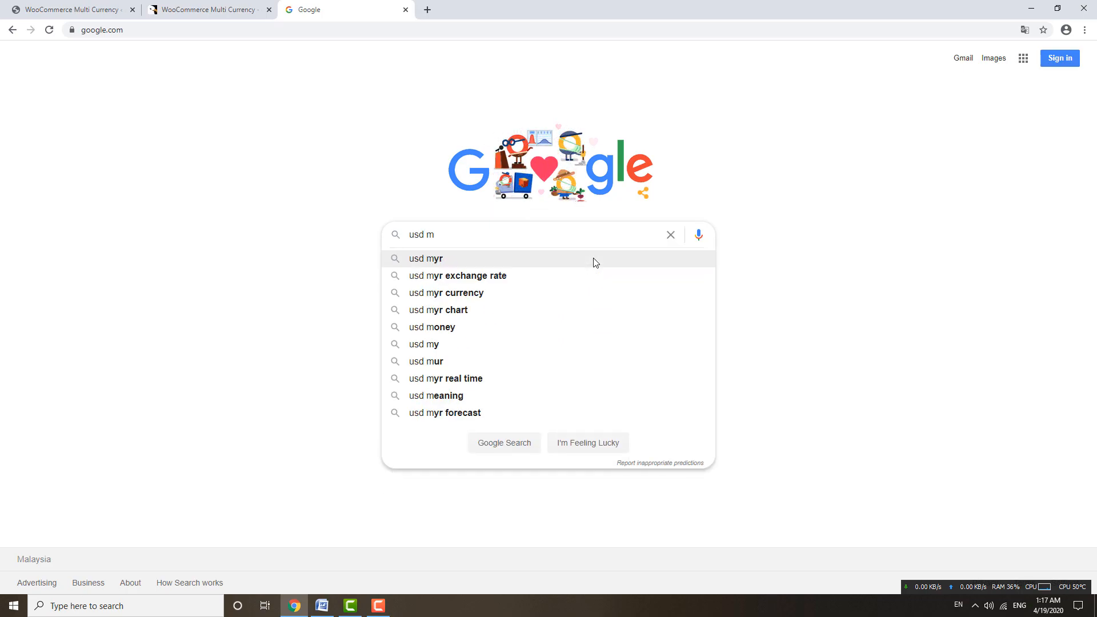
{"action": "left_click", "coordinate": [425, 258]}
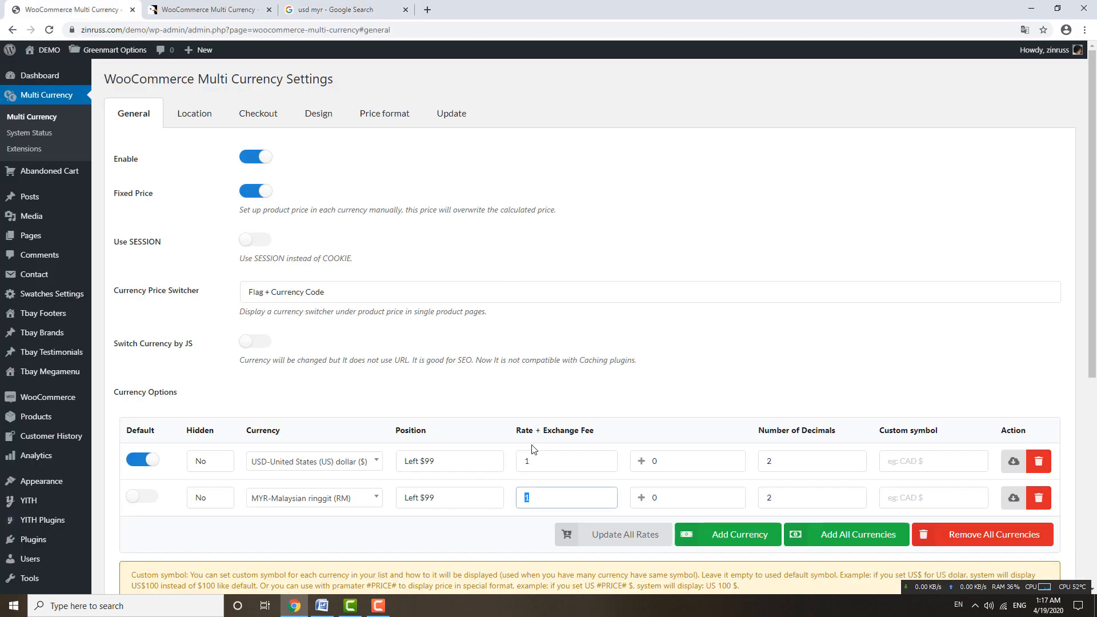
Step: Save the currency settings and update the MYR rate to 4.372 against USD
{"action": "left_click", "coordinate": [255, 190]}
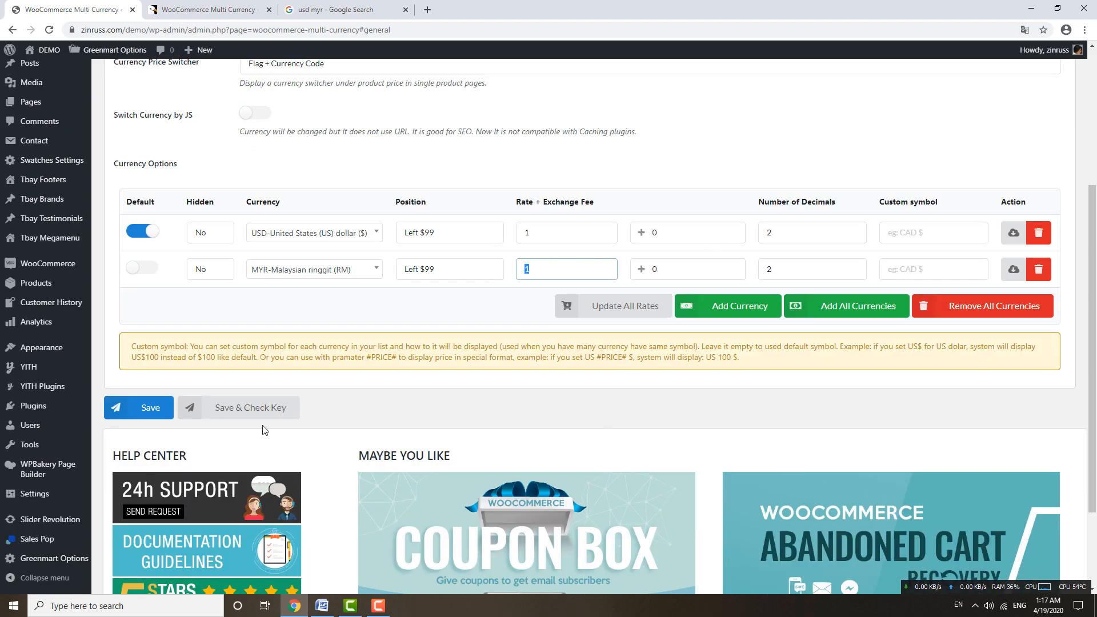
{"action": "left_click", "coordinate": [138, 408]}
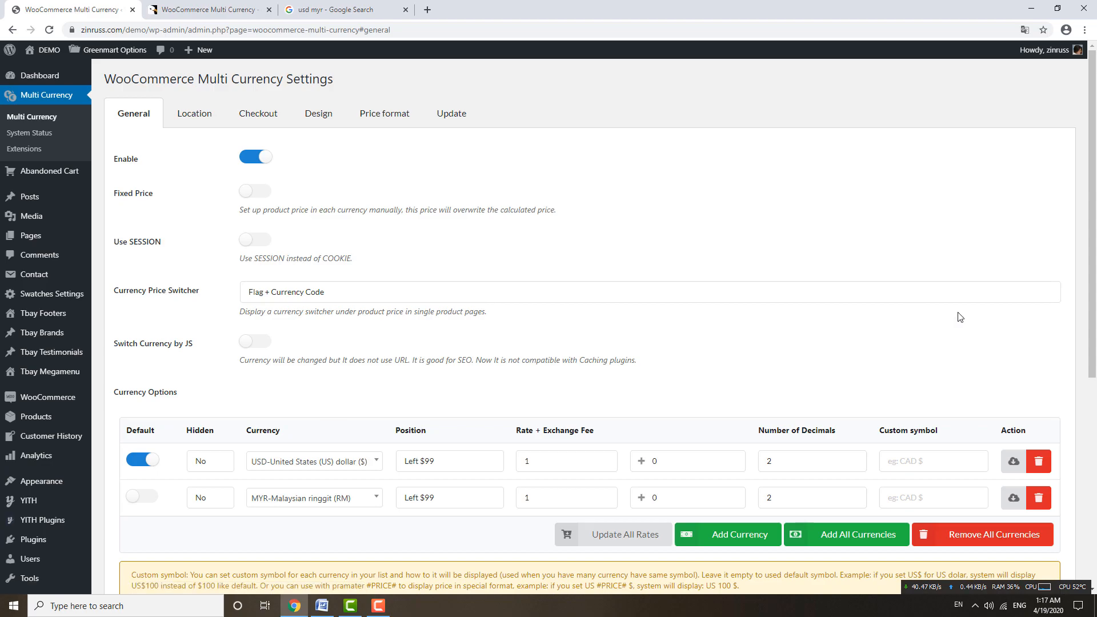
{"action": "scroll", "scroll_direction": "down", "scroll_amount": 3}
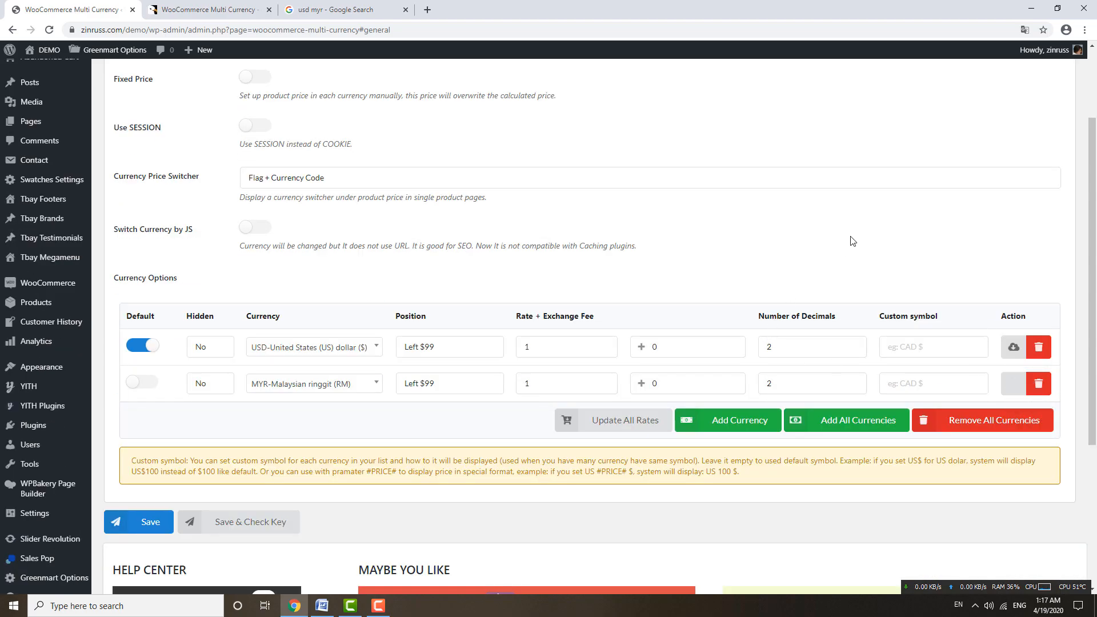
{"action": "left_click", "coordinate": [1012, 383]}
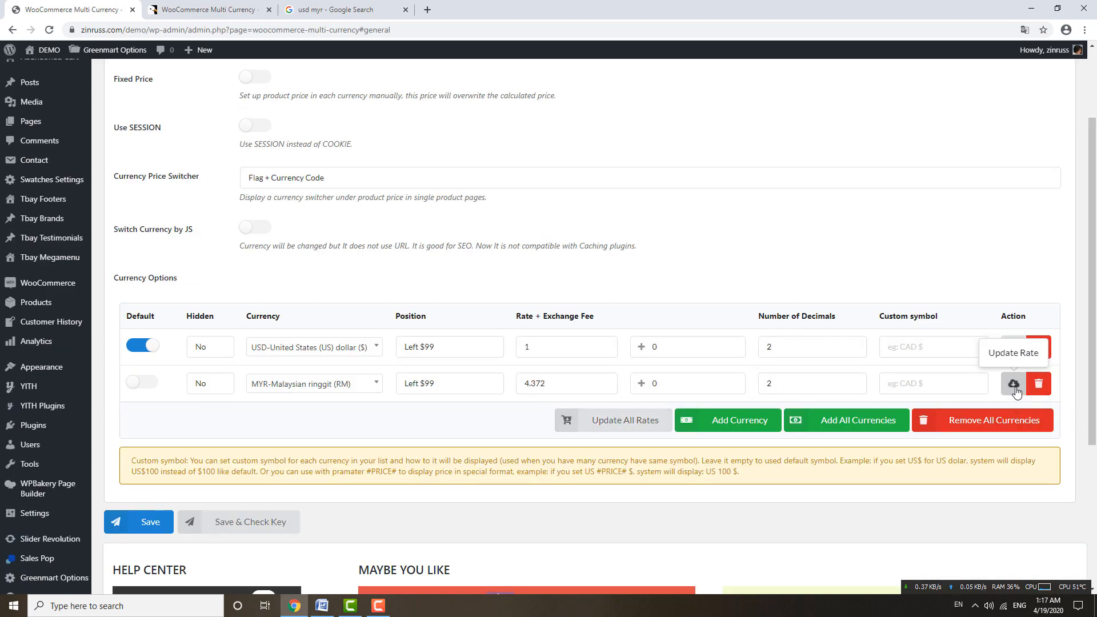
{"action": "left_click", "coordinate": [565, 383]}
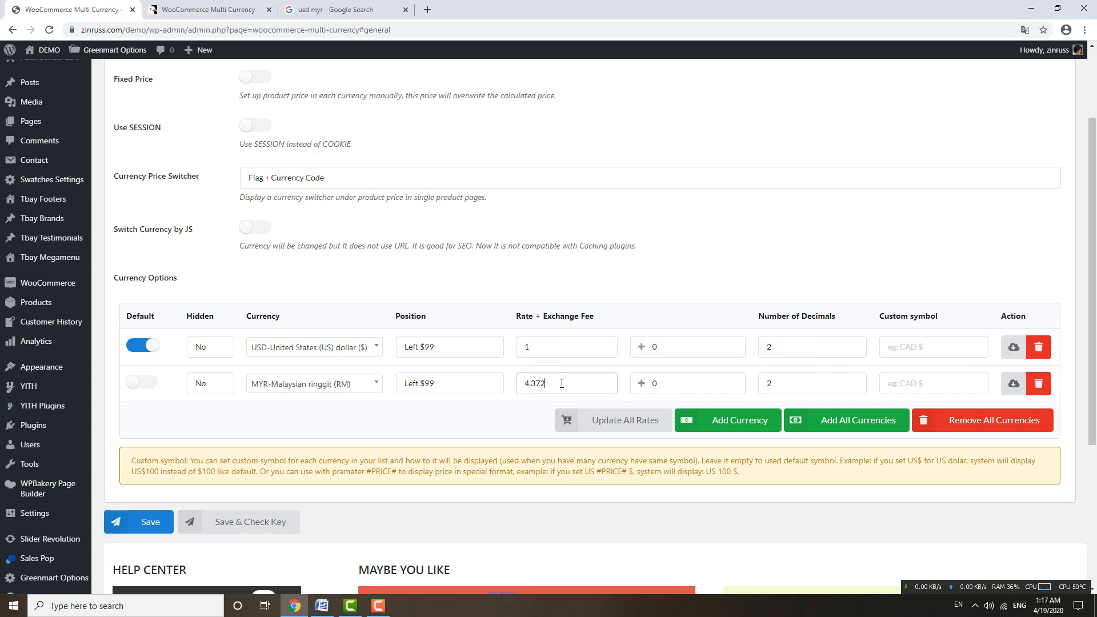
{"action": "triple_click", "coordinate": [565, 383]}
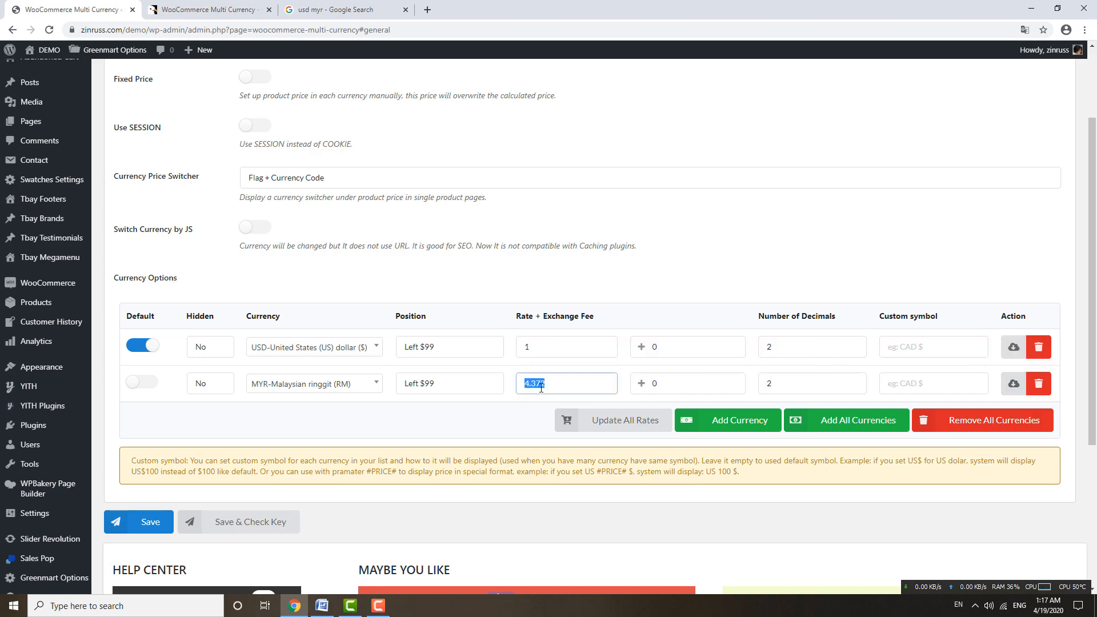
{"action": "scroll", "scroll_direction": "up", "scroll_amount": 3}
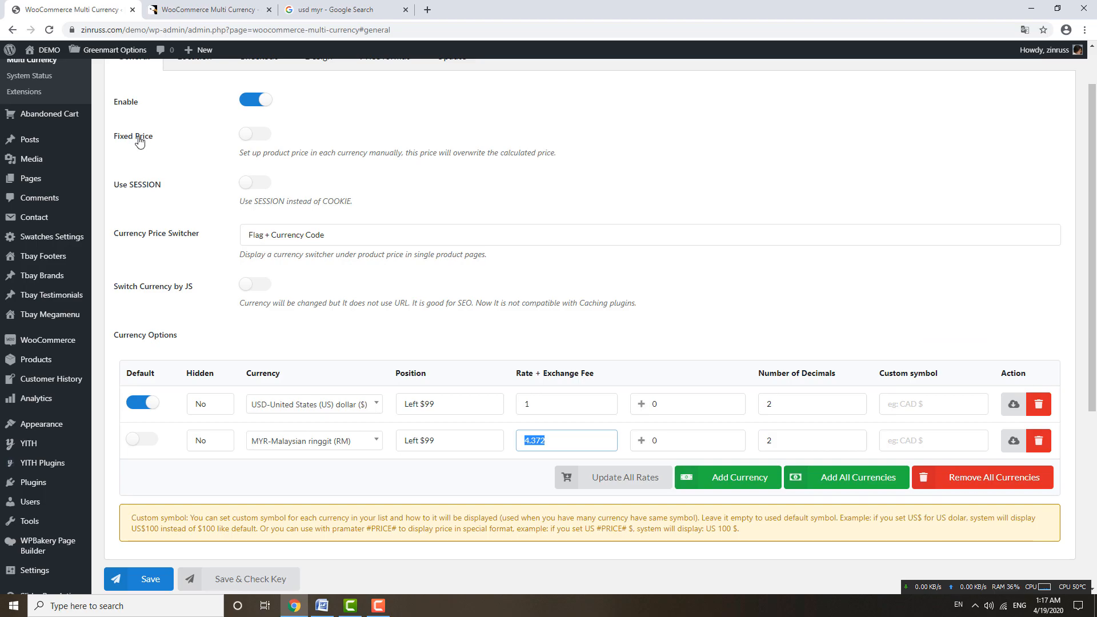
{"action": "left_click", "coordinate": [344, 9]}
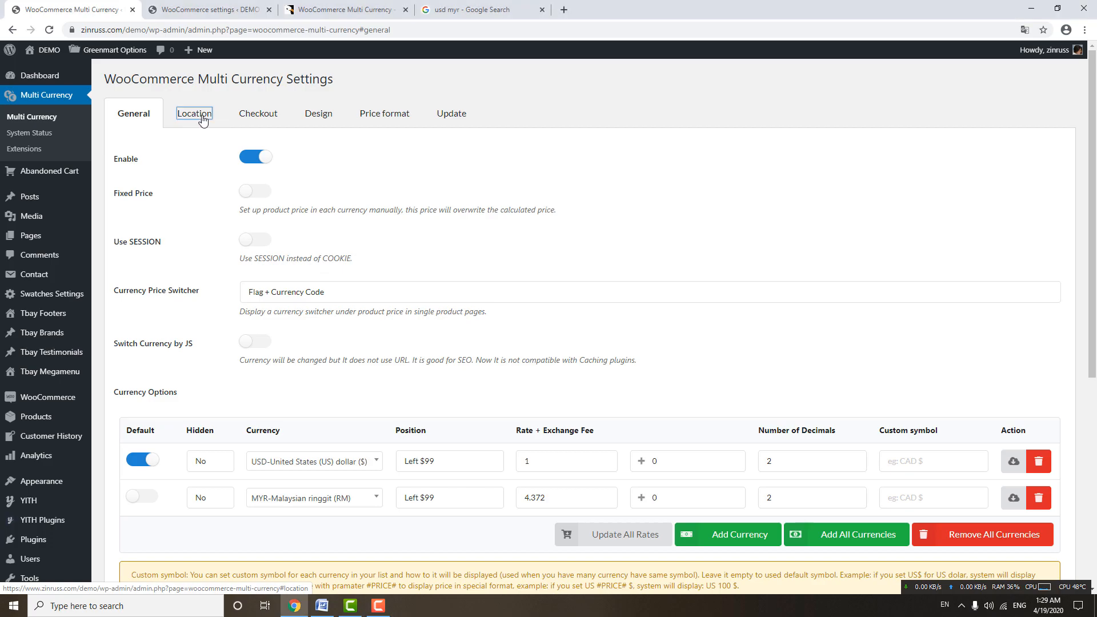
Step: Set Auto Detect to auto-select currency, enable Currency by Country, and assign Malaysia to MYR
{"action": "left_click", "coordinate": [193, 113]}
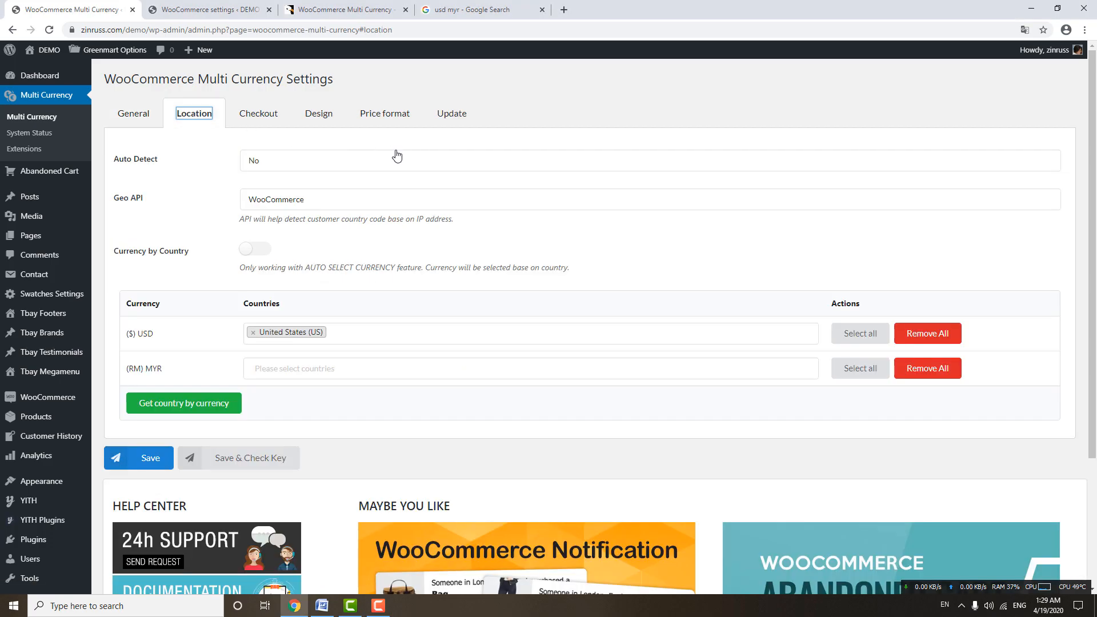
{"action": "mouse_move", "coordinate": [426, 156]}
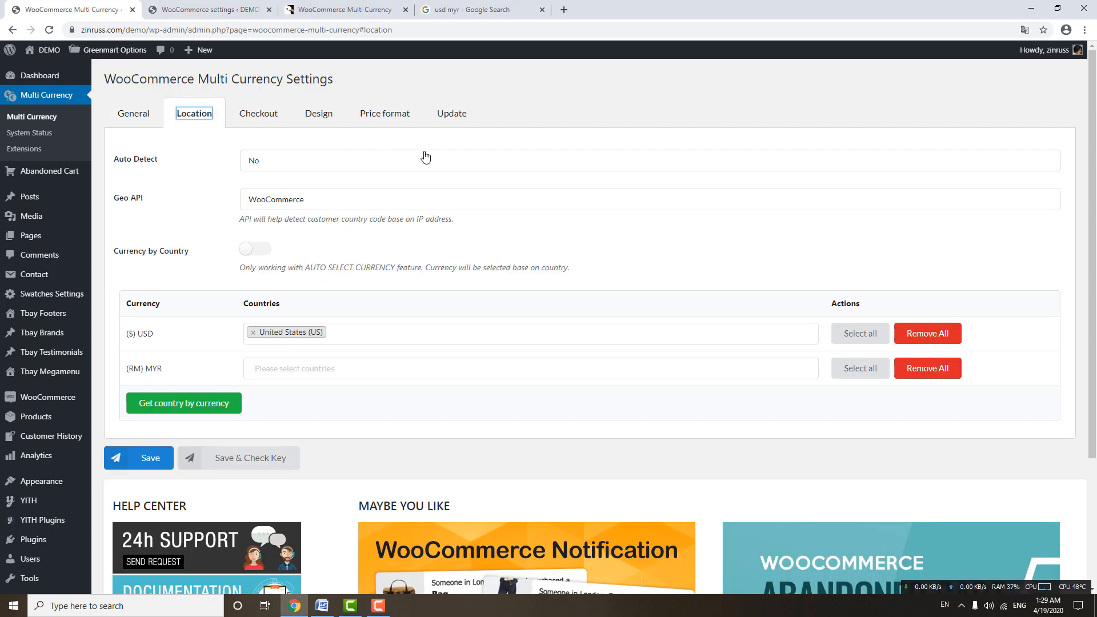
{"action": "mouse_move", "coordinate": [277, 166]}
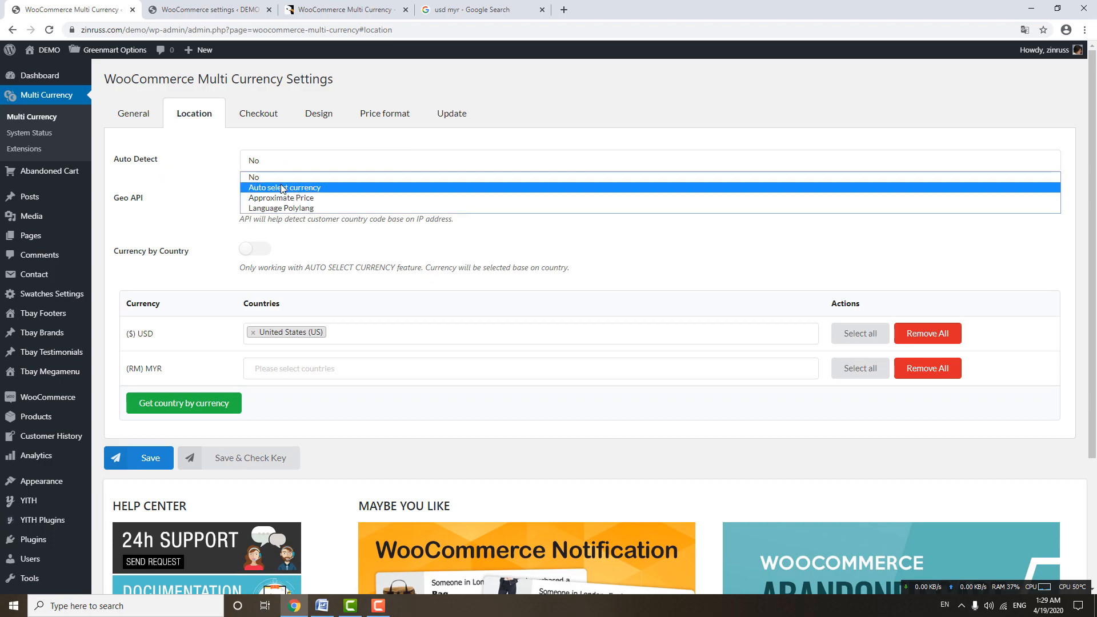
{"action": "left_click", "coordinate": [283, 187]}
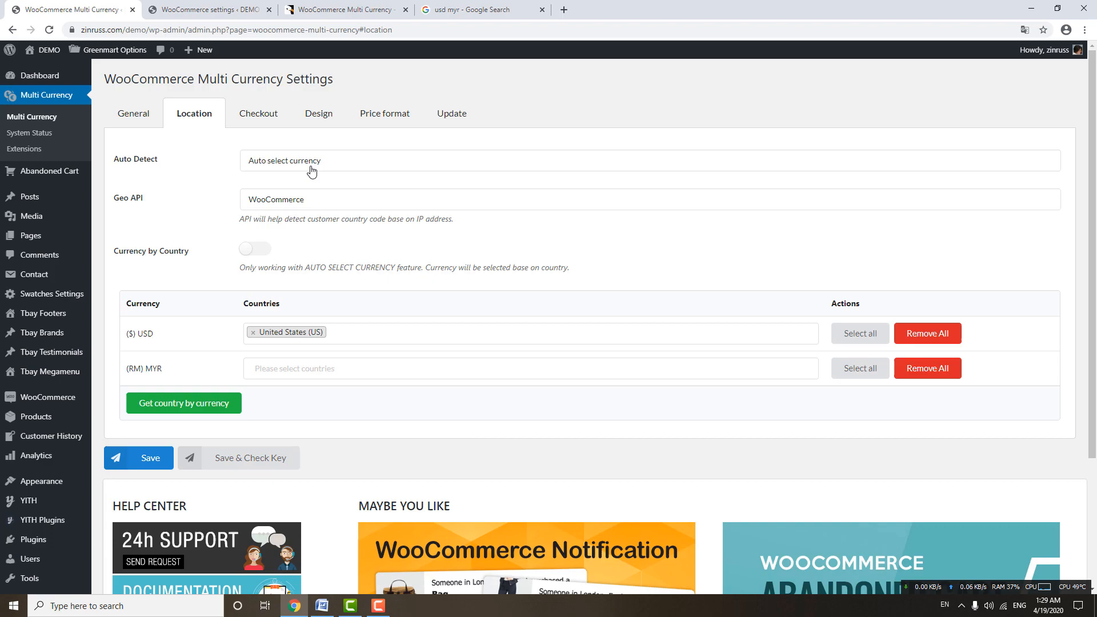
{"action": "left_click", "coordinate": [255, 249]}
{"action": "type", "text": "r"}
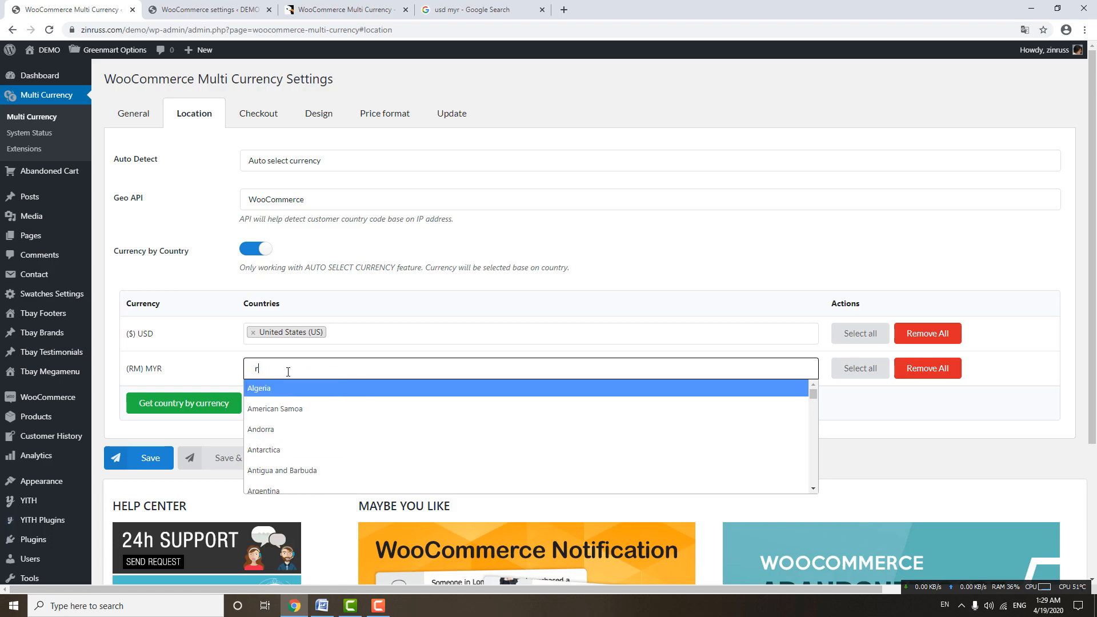
{"action": "type", "text": "ign"}
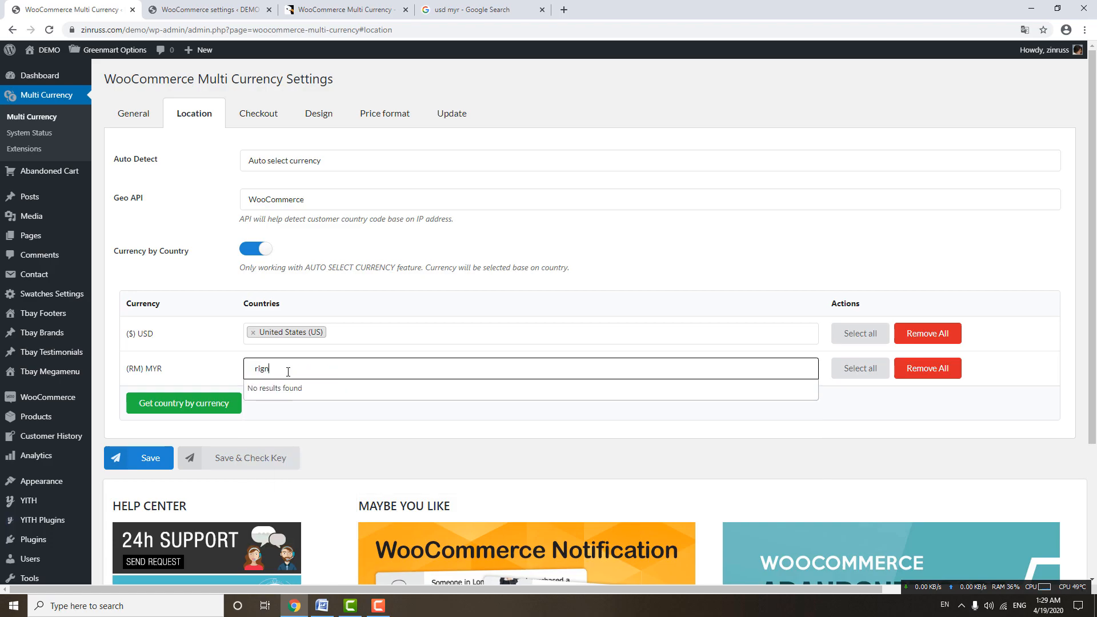
{"action": "key", "text": "Backspace"}
{"action": "type", "text": "malays"}
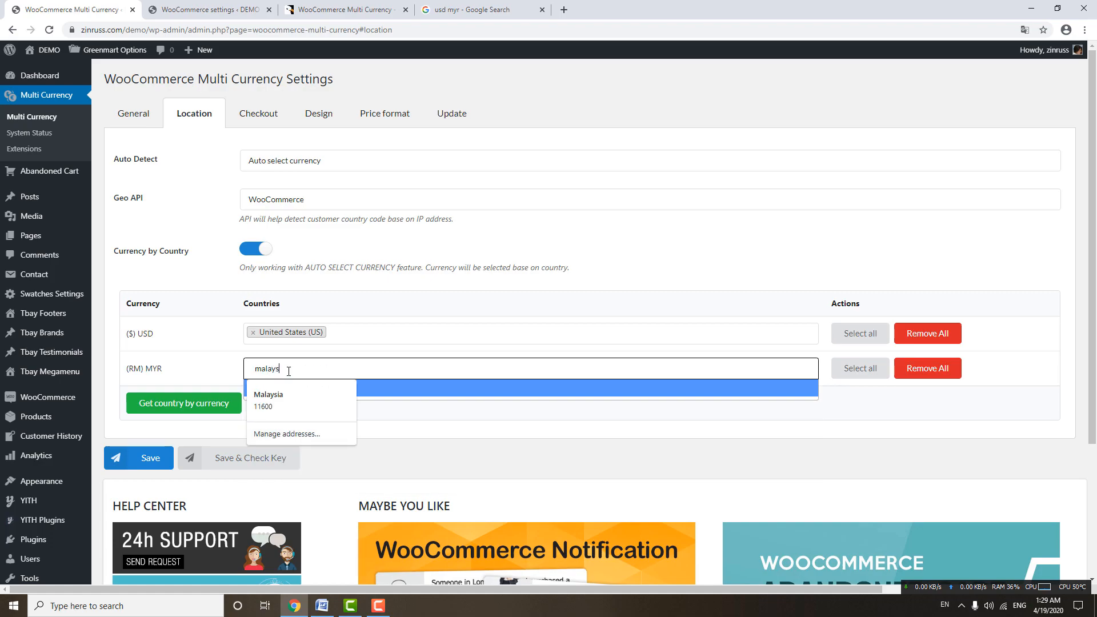
{"action": "left_click", "coordinate": [267, 395]}
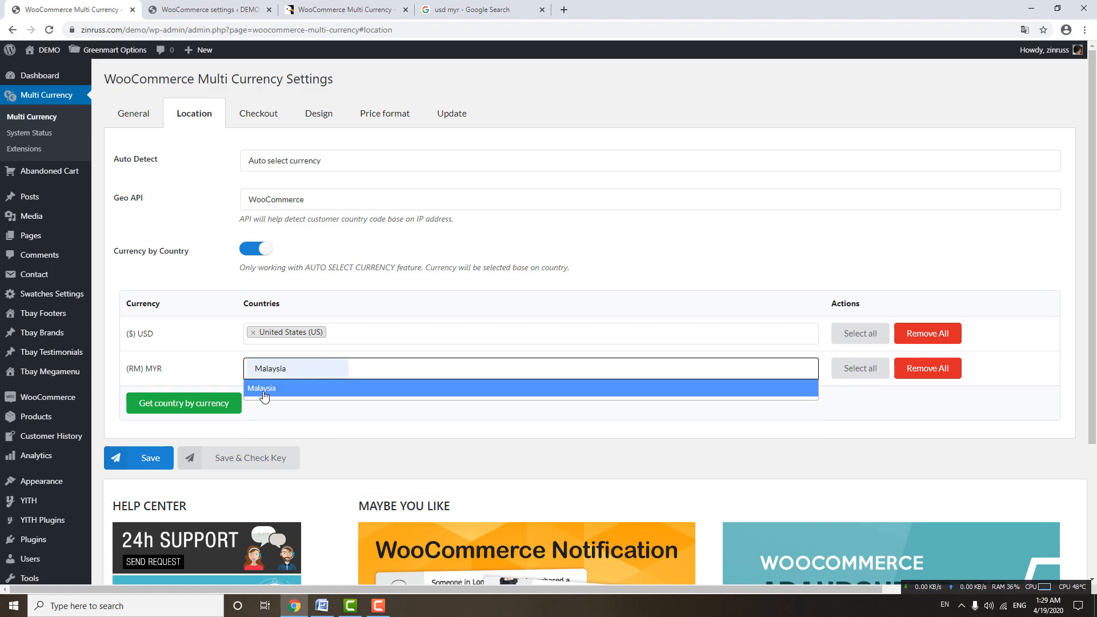
{"action": "left_click", "coordinate": [262, 388]}
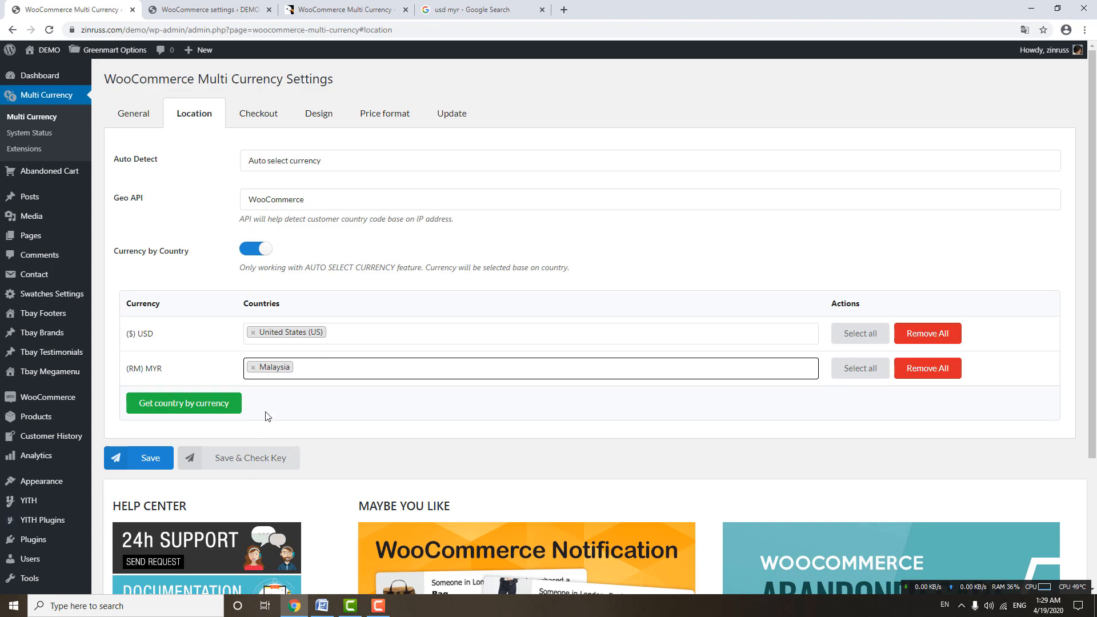
{"action": "mouse_move", "coordinate": [173, 379]}
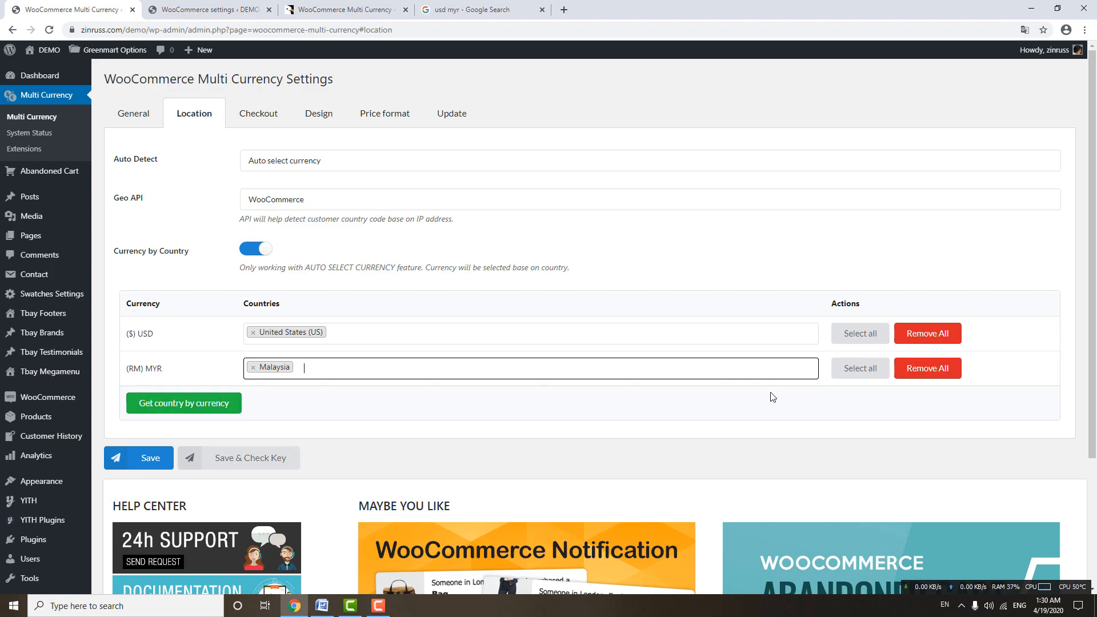
{"action": "mouse_move", "coordinate": [333, 437]}
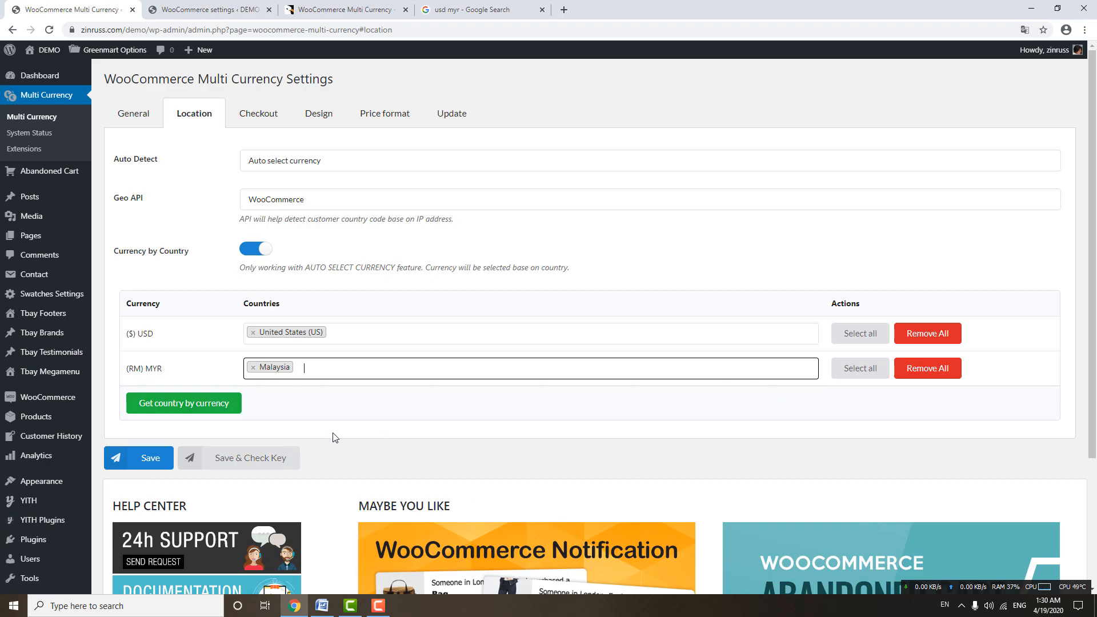
{"action": "mouse_move", "coordinate": [336, 427]}
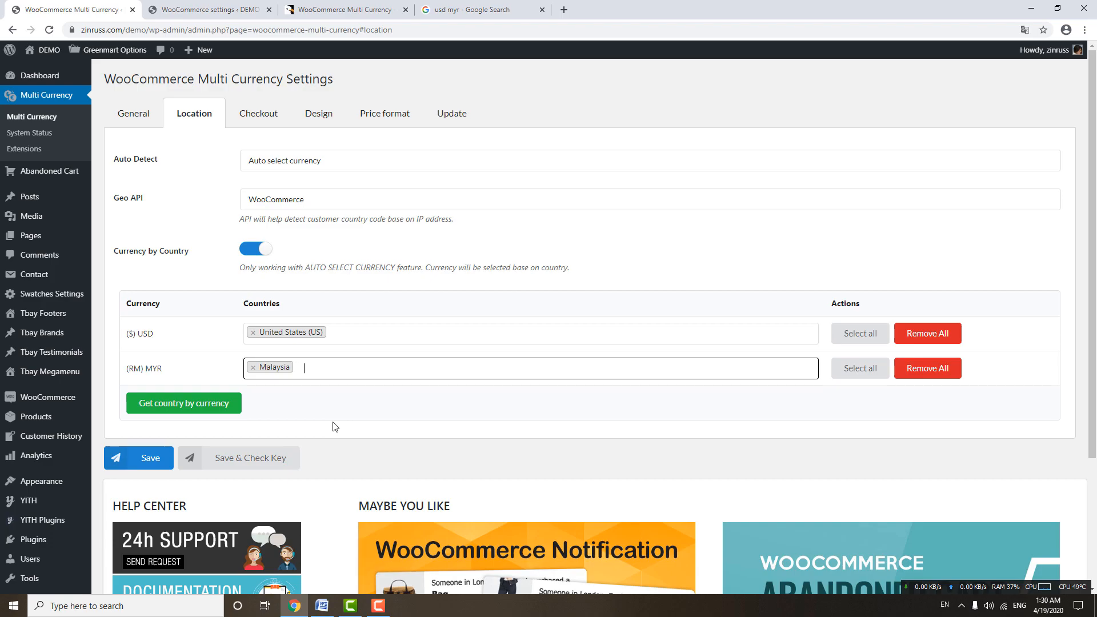
{"action": "mouse_move", "coordinate": [196, 409]}
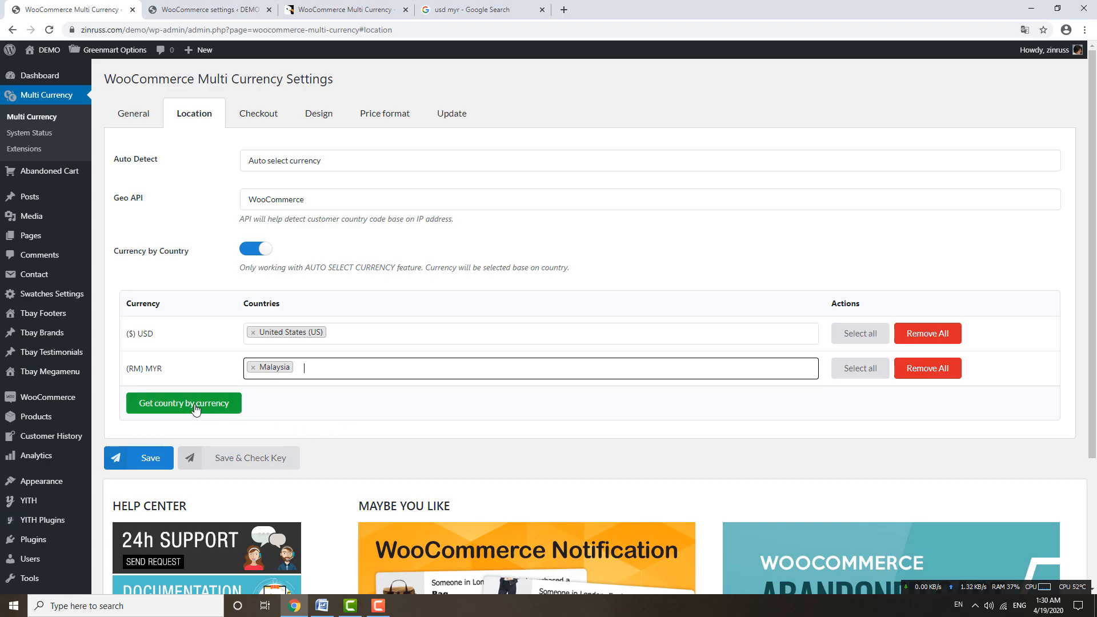
{"action": "left_click", "coordinate": [183, 402]}
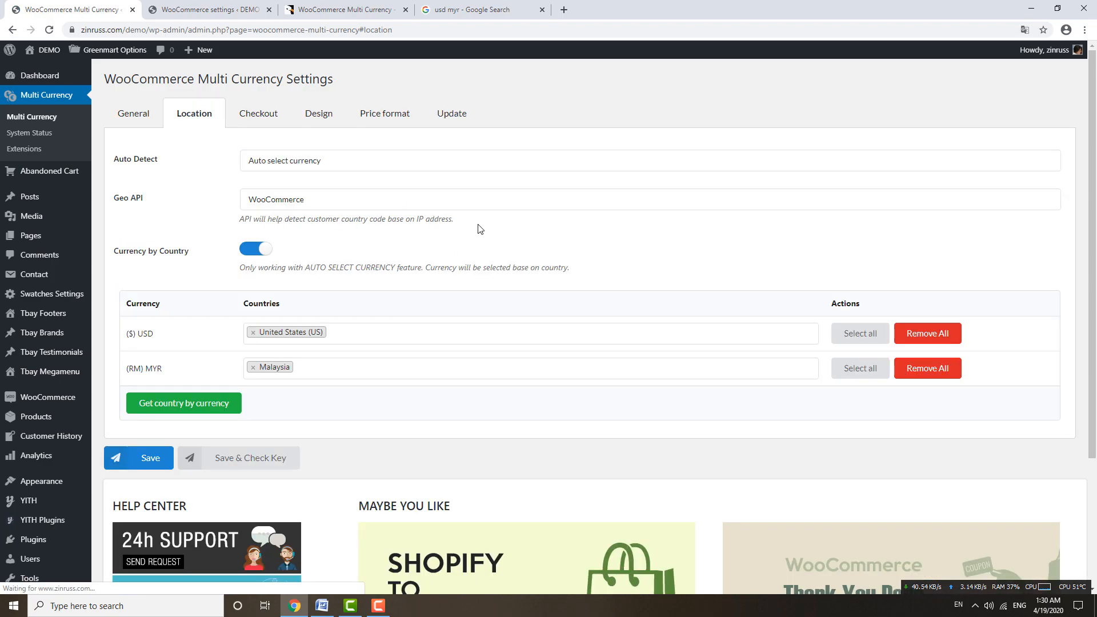
Step: Turn on the Checkout Enable and Enable Cart Page toggles, allowing USD and MYR
{"action": "left_click", "coordinate": [257, 113]}
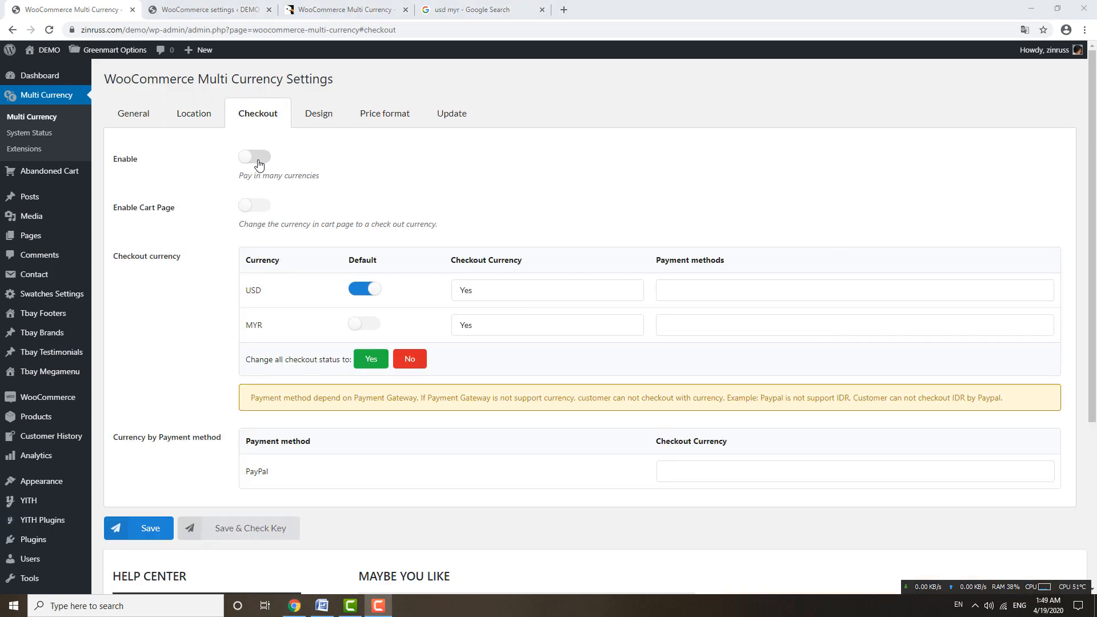
{"action": "left_click", "coordinate": [254, 156]}
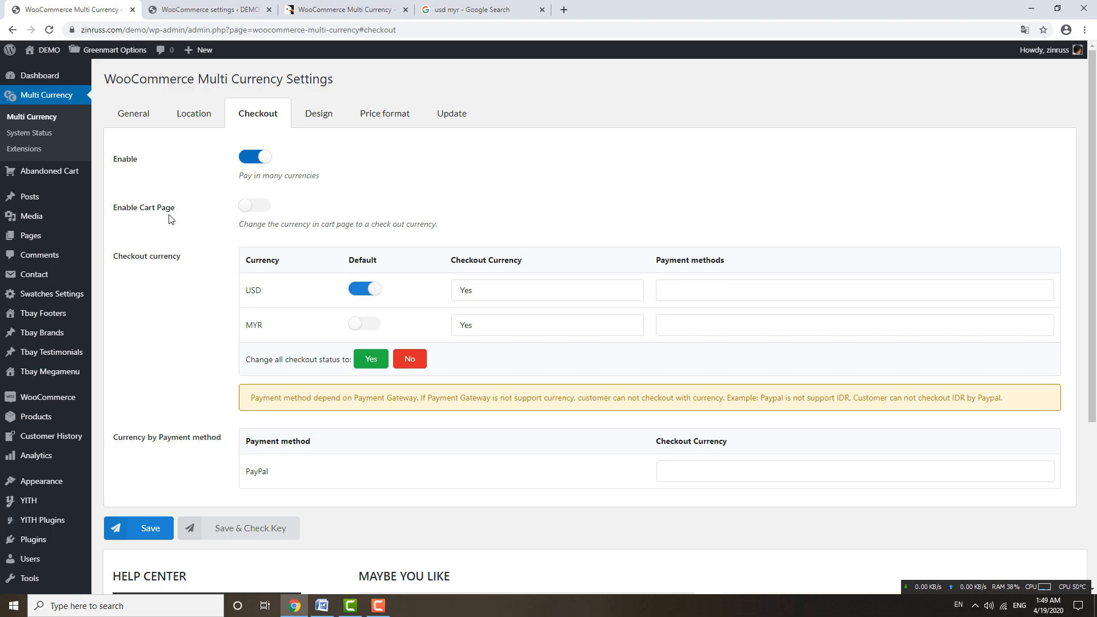
{"action": "left_click", "coordinate": [255, 205]}
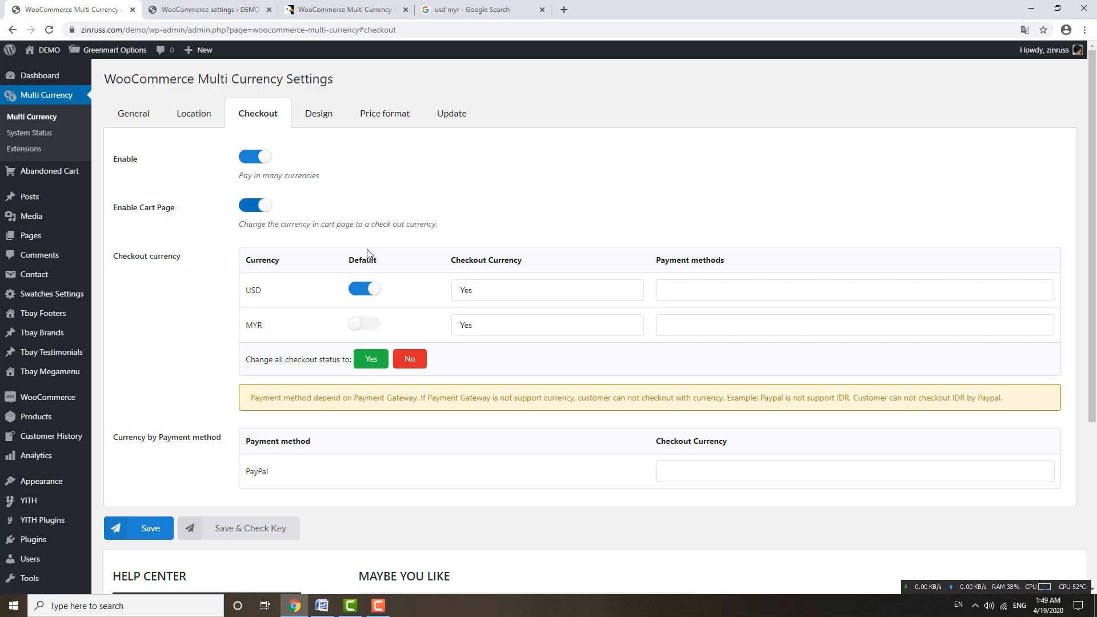
{"action": "mouse_move", "coordinate": [475, 325]}
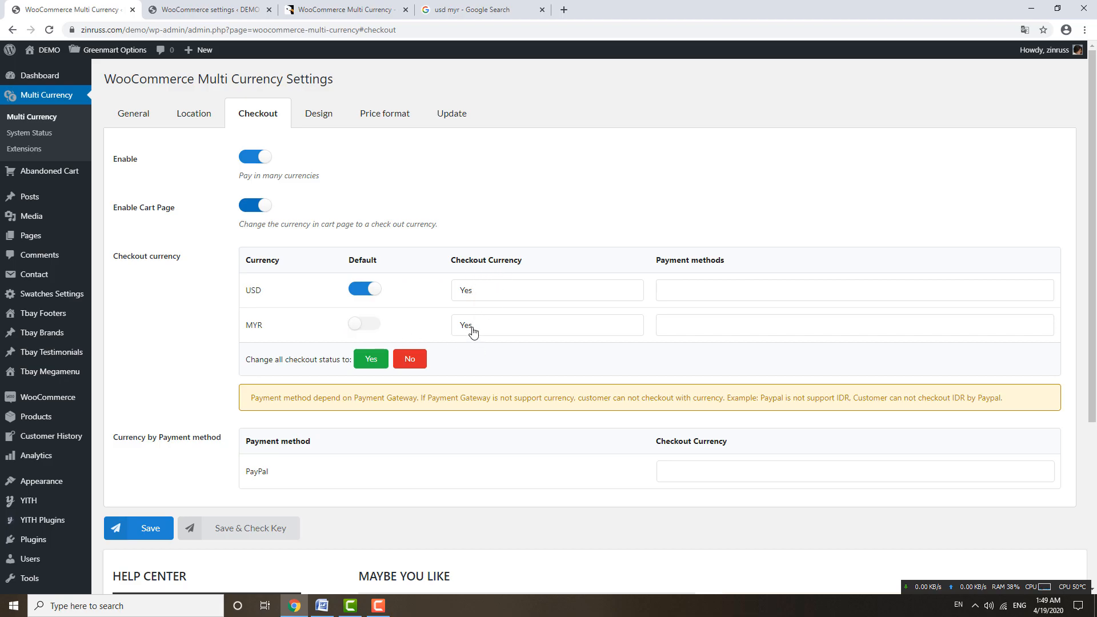
{"action": "mouse_move", "coordinate": [530, 364]}
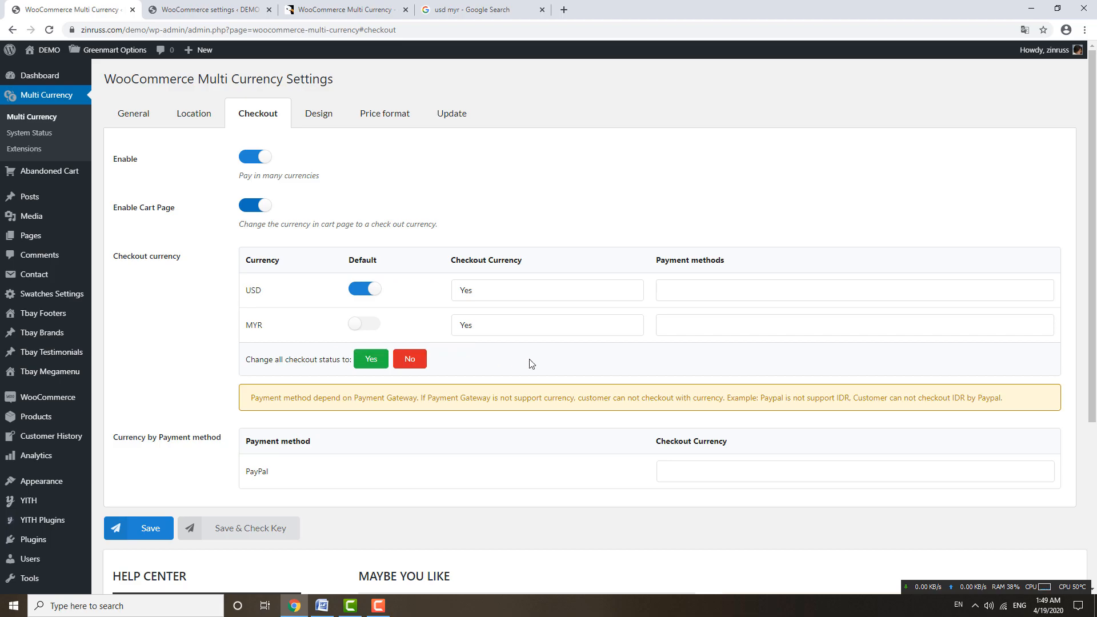
{"action": "mouse_move", "coordinate": [496, 374]}
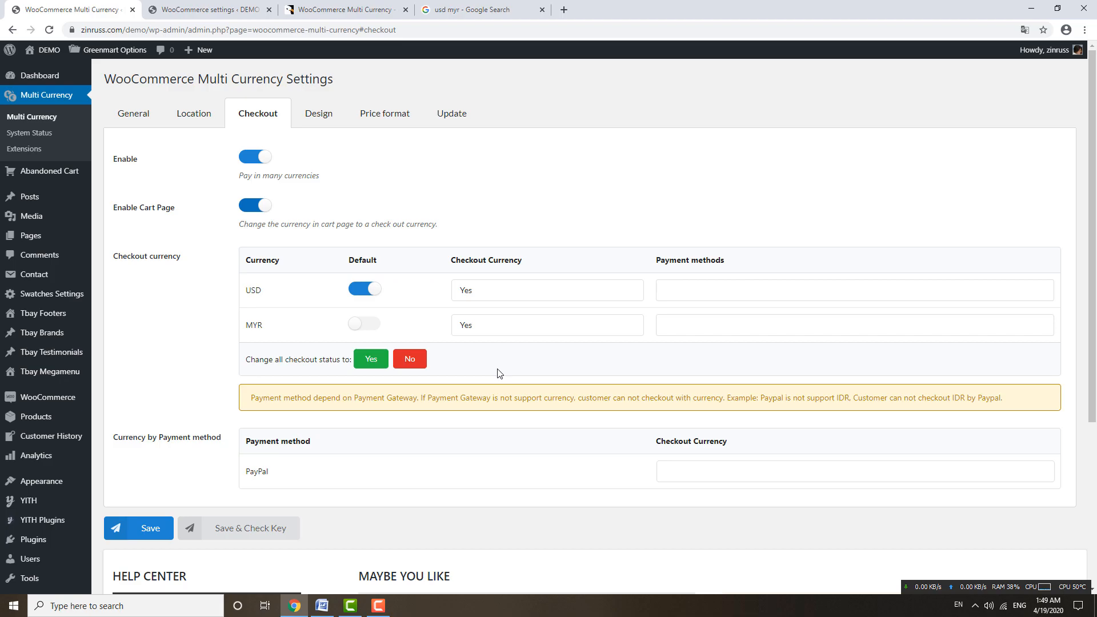
{"action": "mouse_move", "coordinate": [334, 442]}
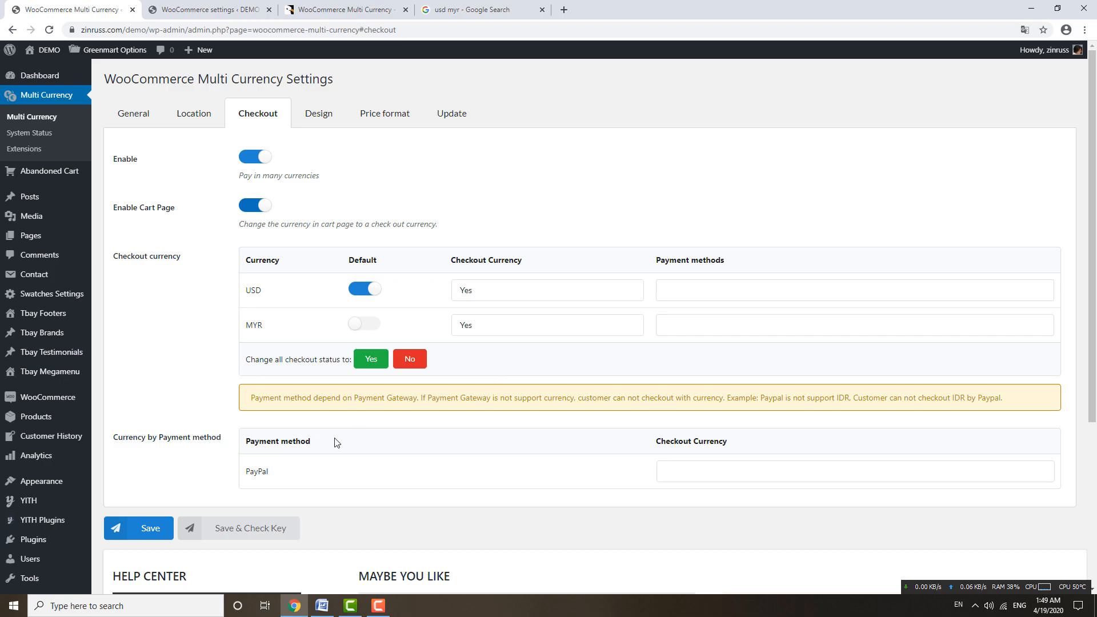
{"action": "mouse_move", "coordinate": [189, 453]}
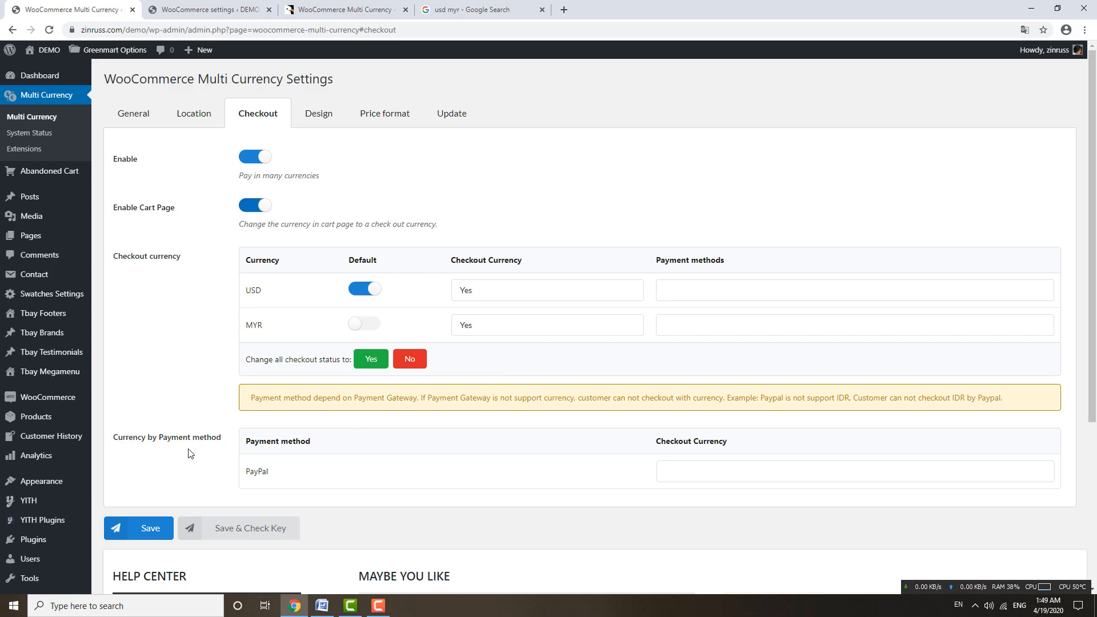
{"action": "mouse_move", "coordinate": [280, 479]}
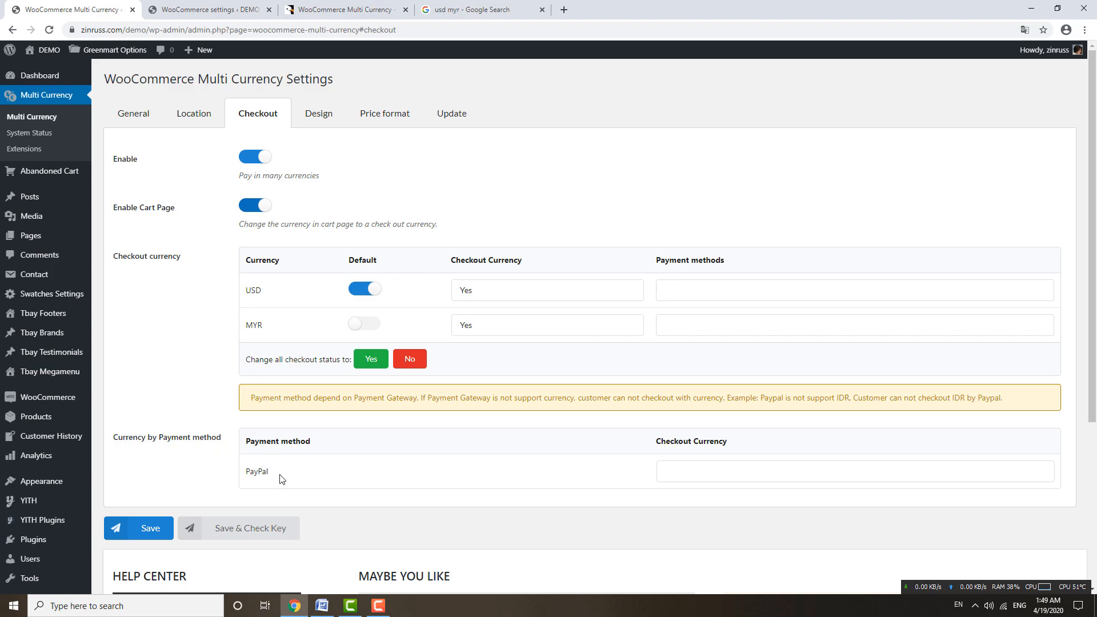
{"action": "double_click", "coordinate": [256, 471]}
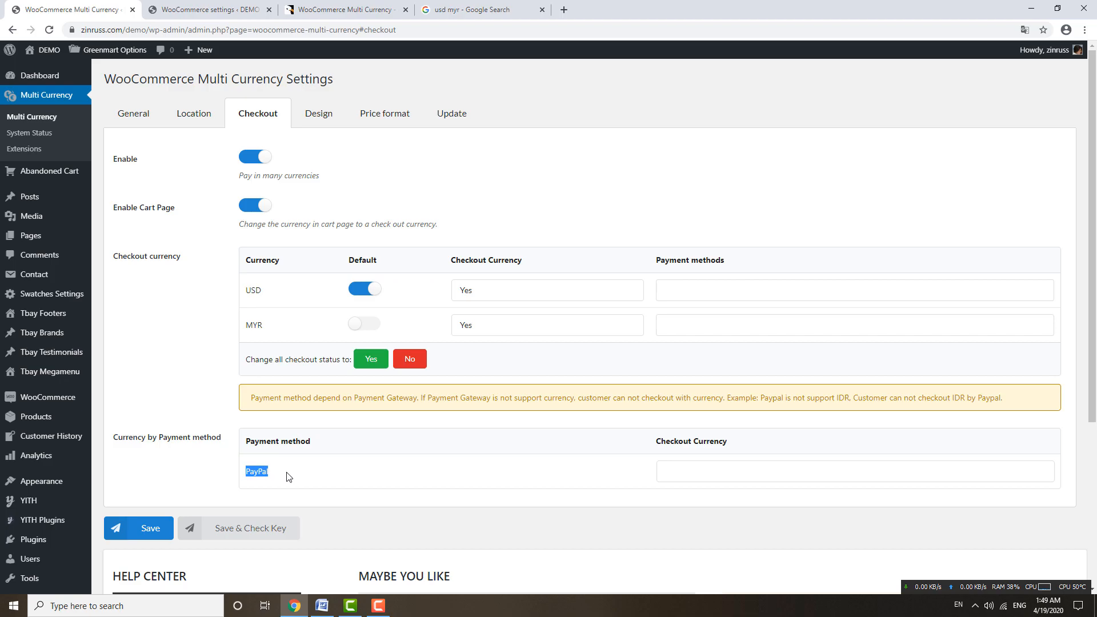
{"action": "left_click", "coordinate": [853, 290]}
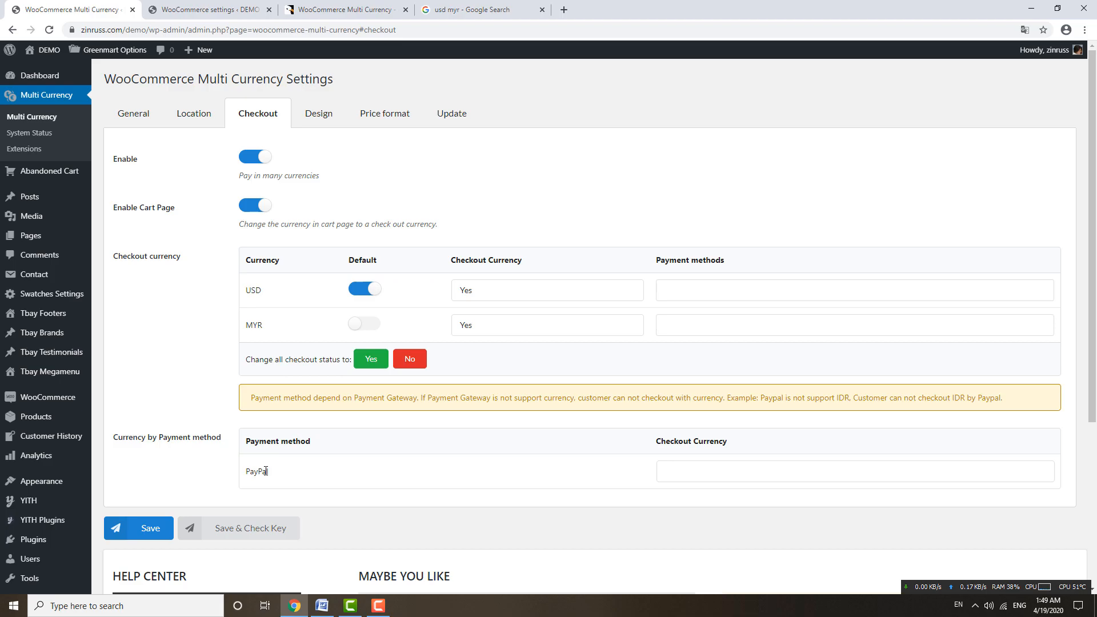
{"action": "mouse_move", "coordinate": [258, 500]}
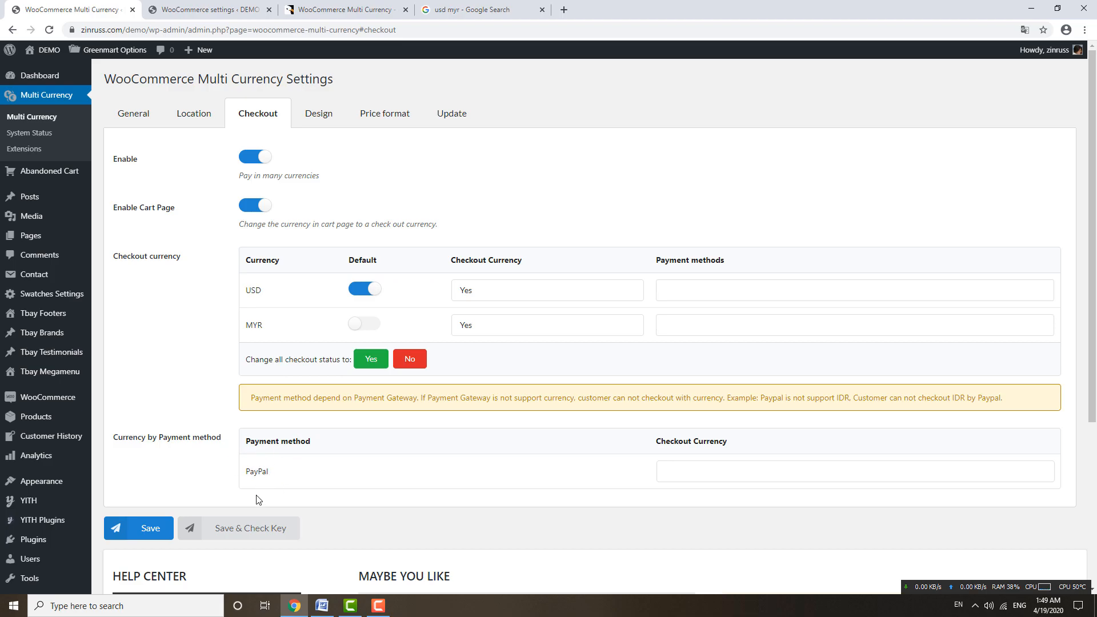
Step: Choose PayPal in the USD row's Payment methods field of the checkout table
{"action": "left_click", "coordinate": [853, 290]}
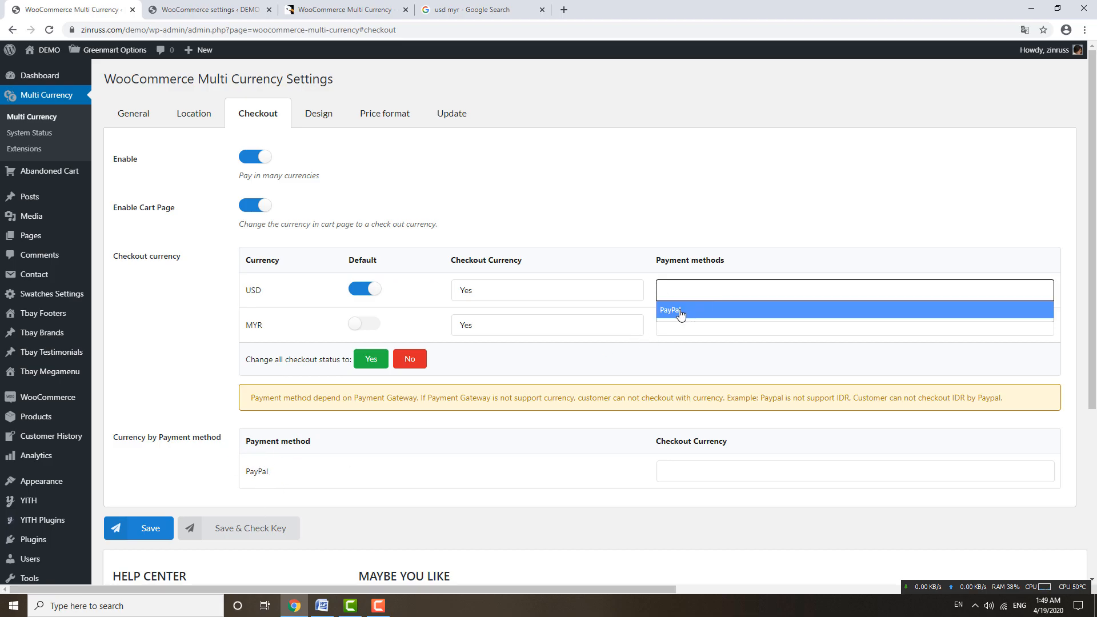
{"action": "left_click", "coordinate": [672, 311]}
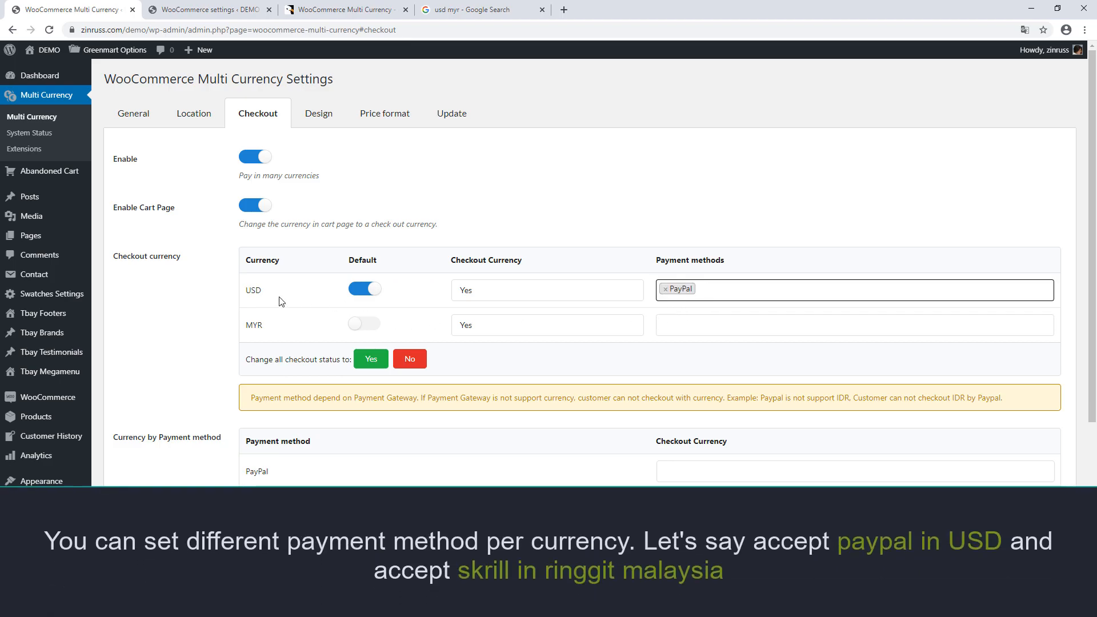
{"action": "mouse_move", "coordinate": [264, 300]}
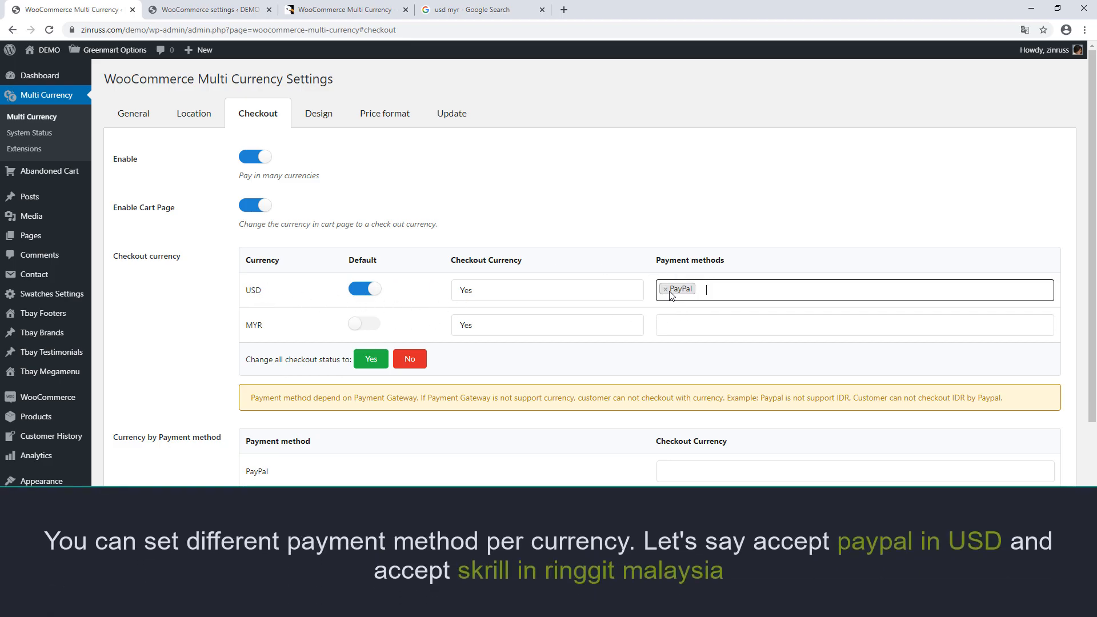
{"action": "mouse_move", "coordinate": [256, 327]}
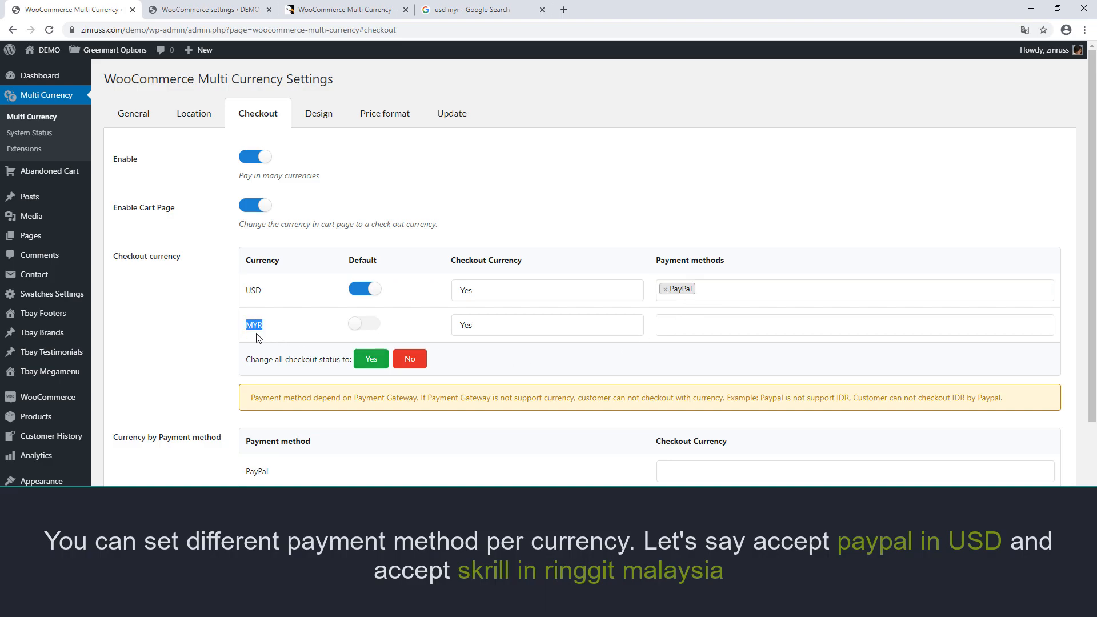
{"action": "left_click", "coordinate": [840, 324]}
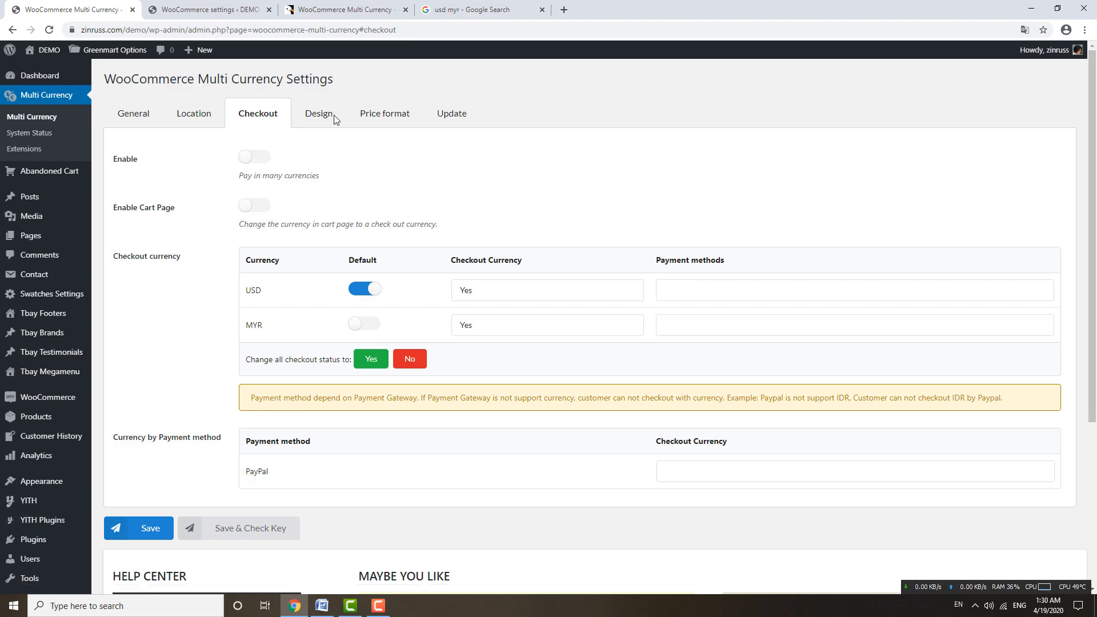
Step: Preview the storefront currency bar and keep it positioned on the right in Design settings
{"action": "left_click", "coordinate": [318, 114]}
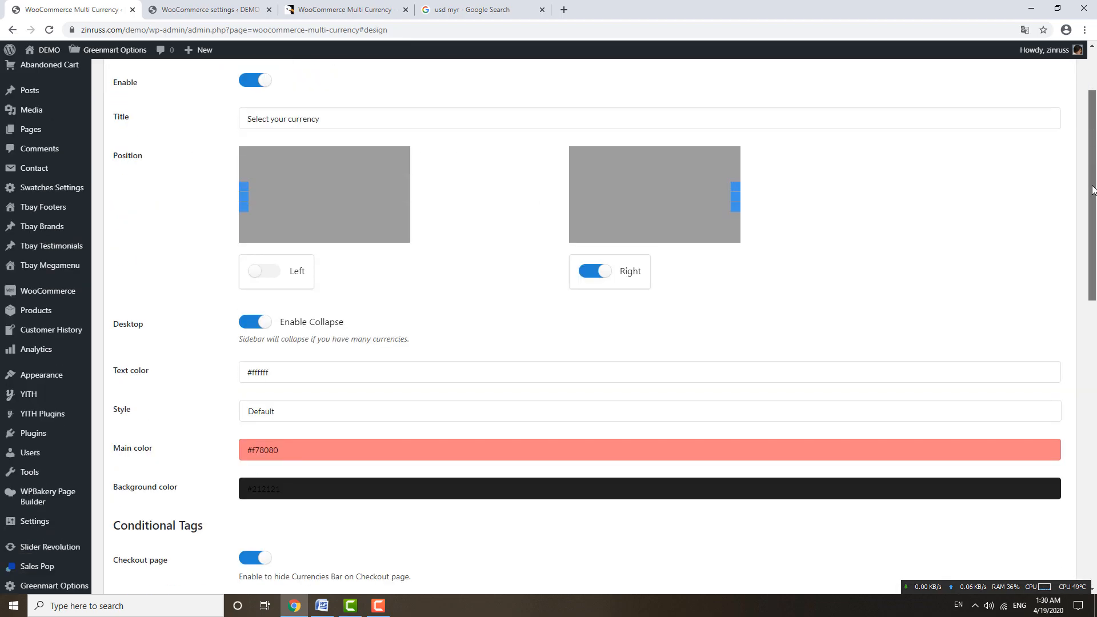
{"action": "scroll", "scroll_direction": "up", "scroll_amount": 3}
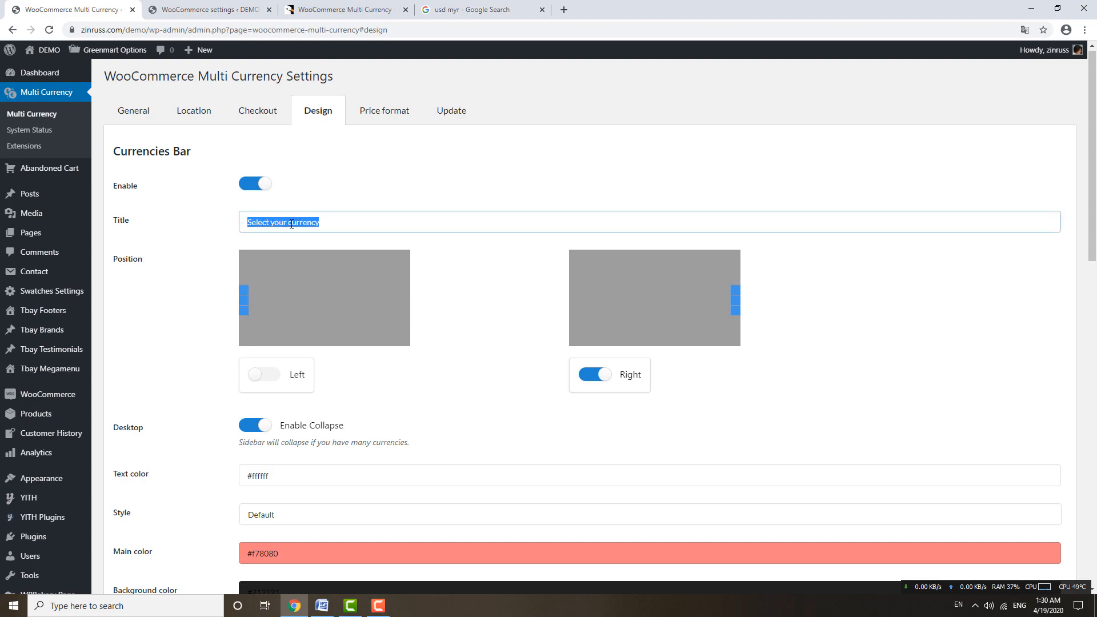
{"action": "mouse_move", "coordinate": [277, 216]}
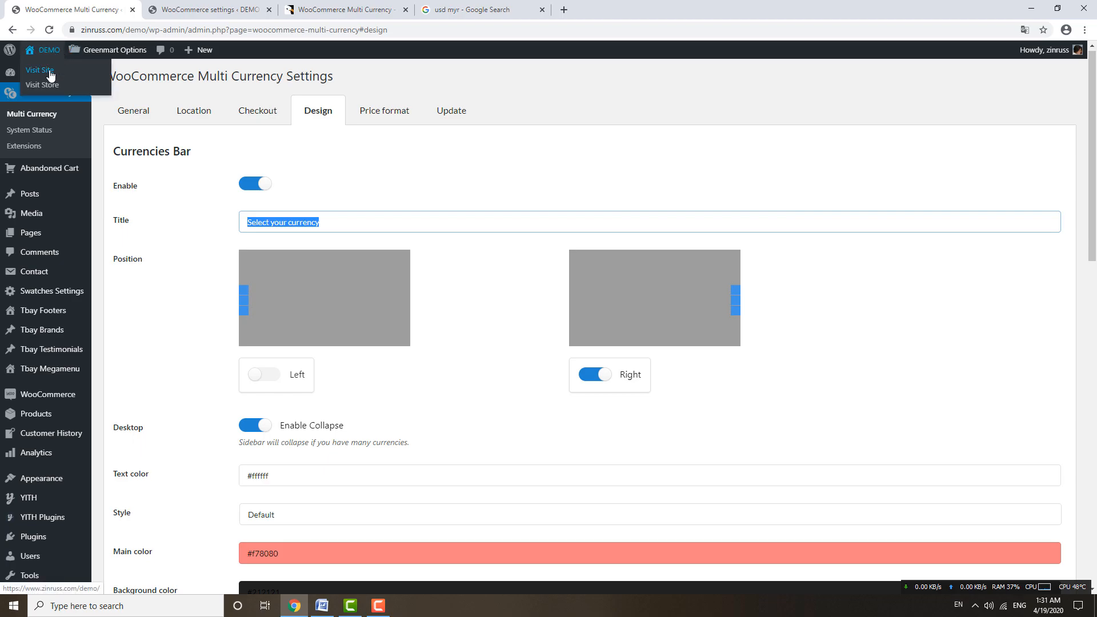
{"action": "left_click", "coordinate": [203, 9]}
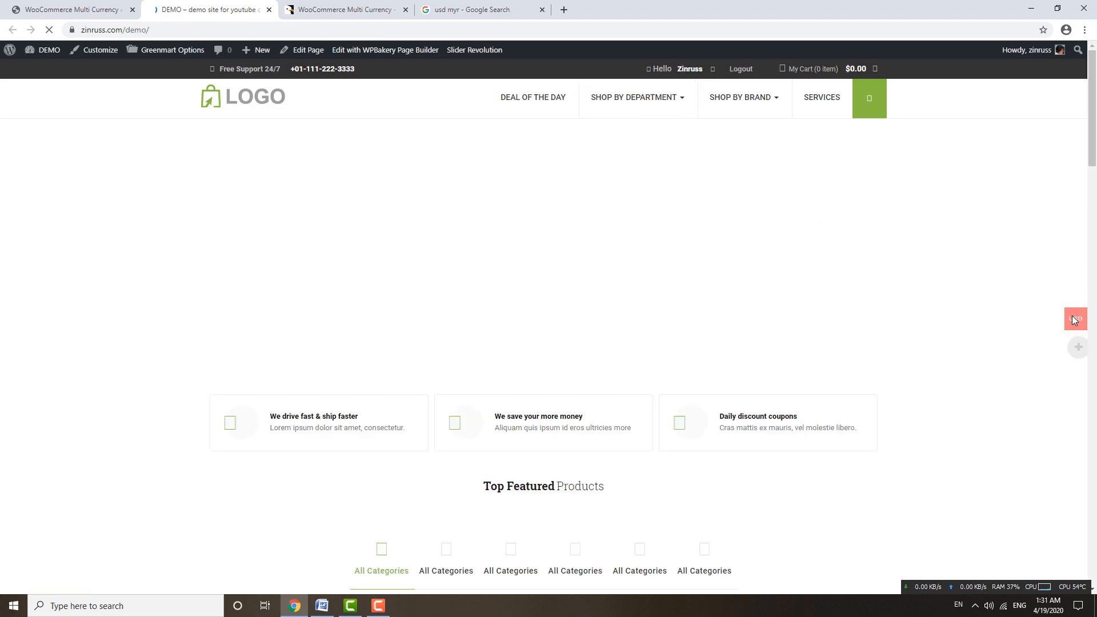
{"action": "left_click", "coordinate": [1076, 320]}
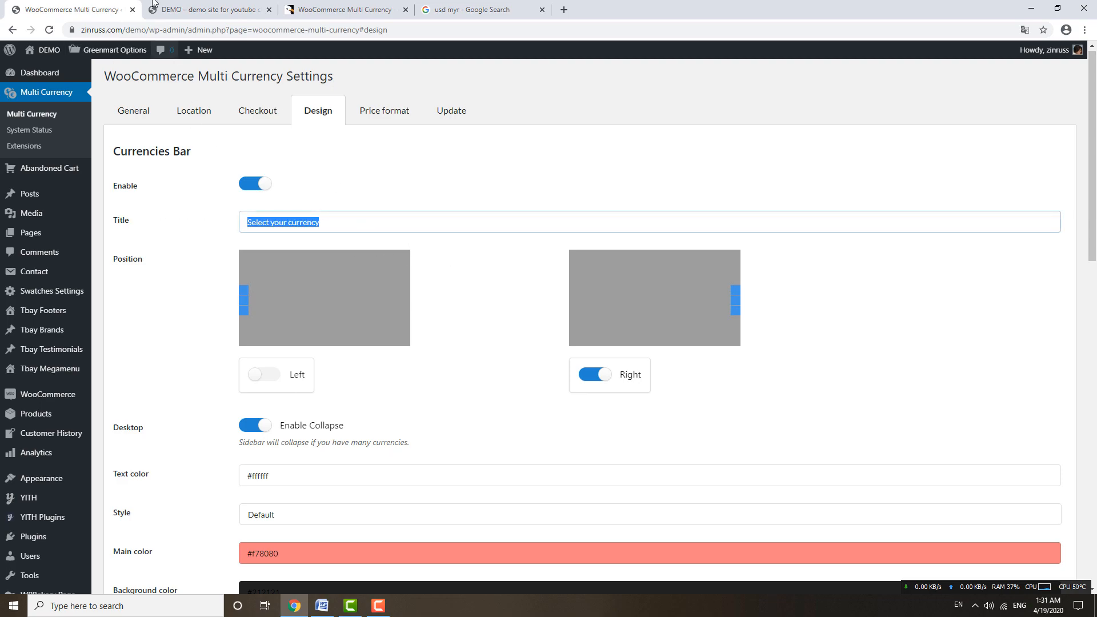
{"action": "mouse_move", "coordinate": [381, 336]}
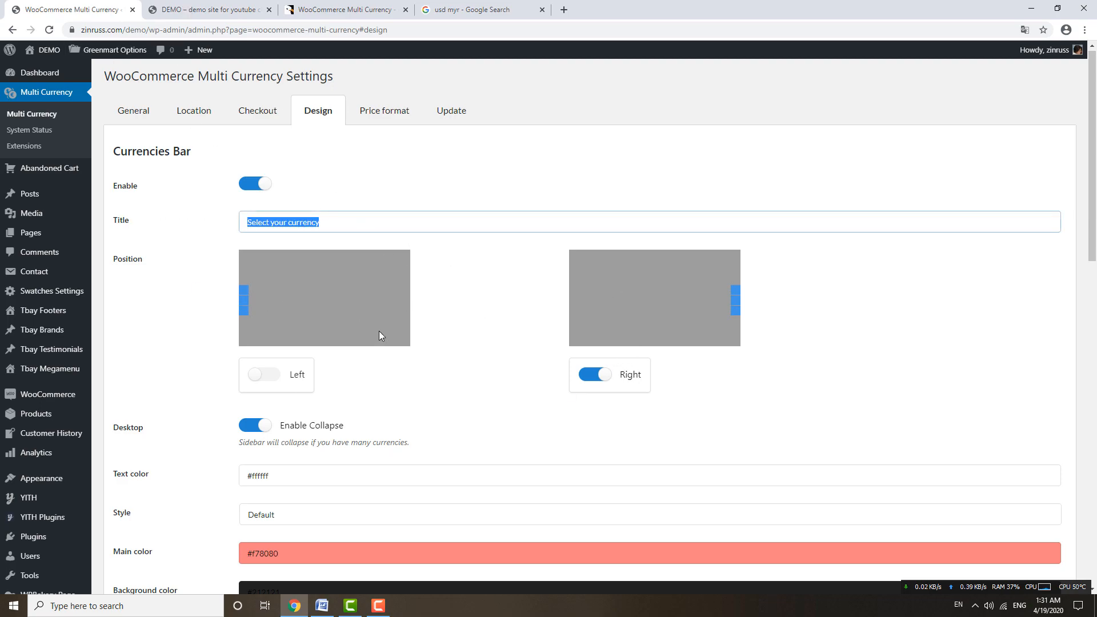
{"action": "left_click", "coordinate": [207, 9]}
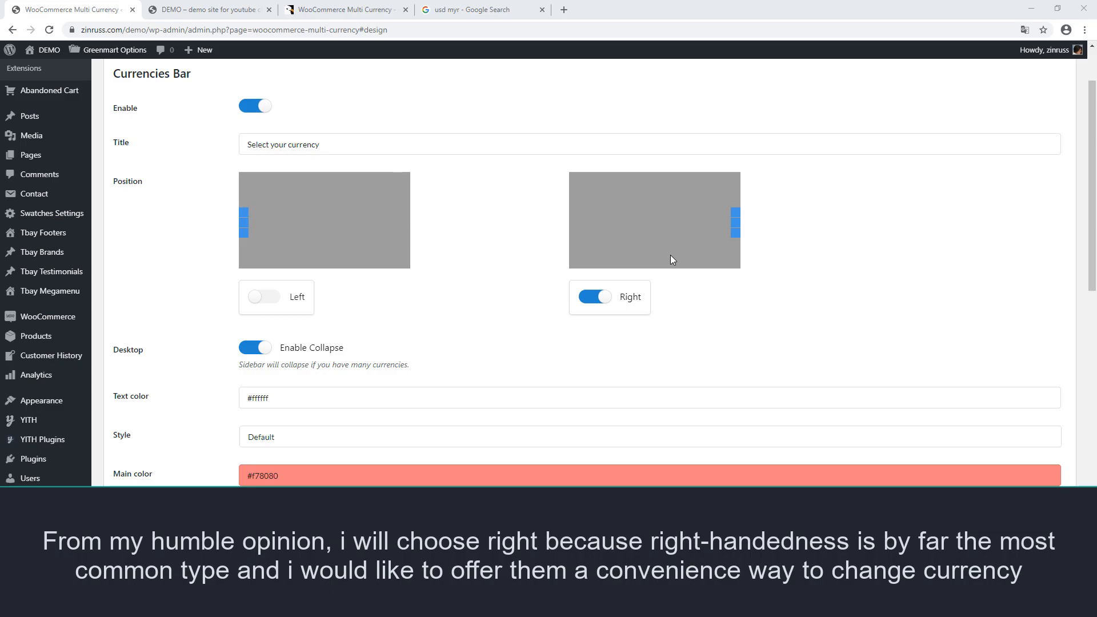
{"action": "mouse_move", "coordinate": [747, 199]}
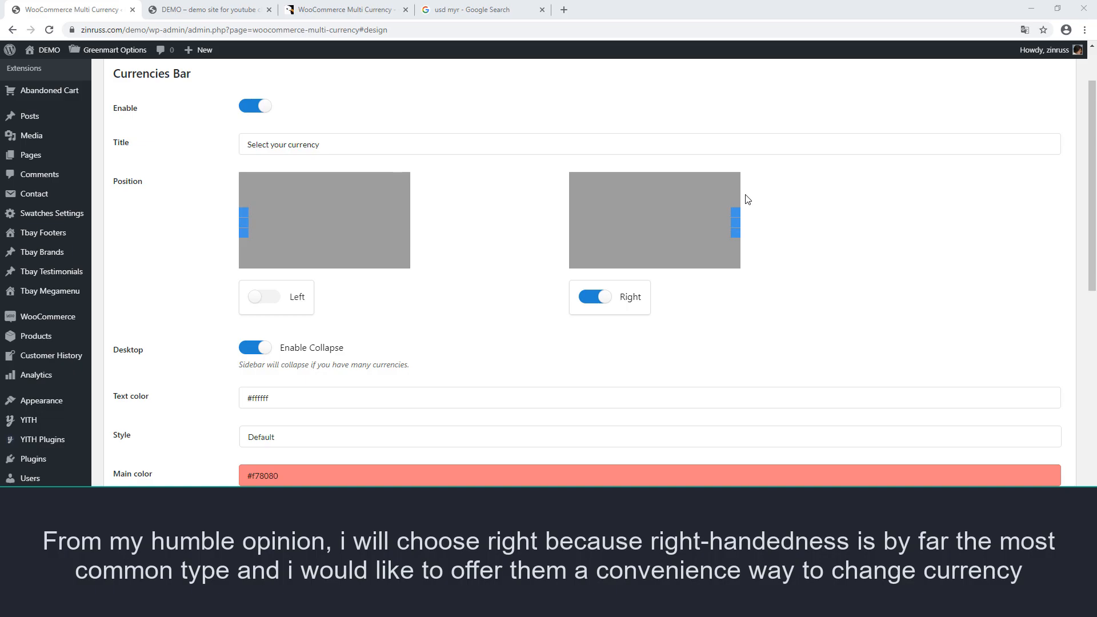
{"action": "mouse_move", "coordinate": [727, 249]}
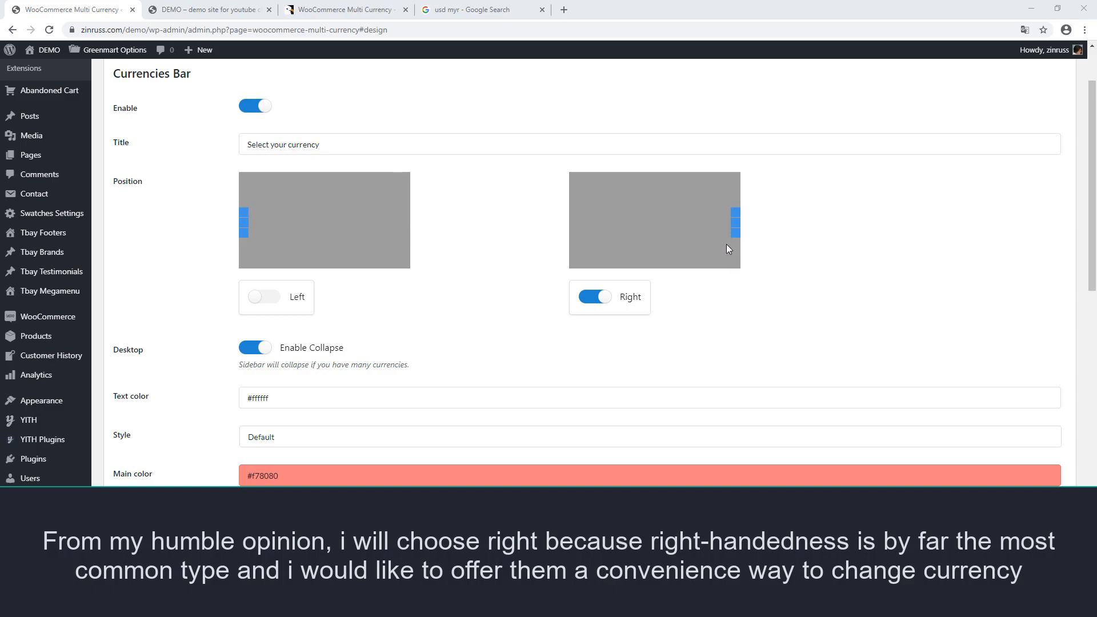
{"action": "mouse_move", "coordinate": [746, 268]}
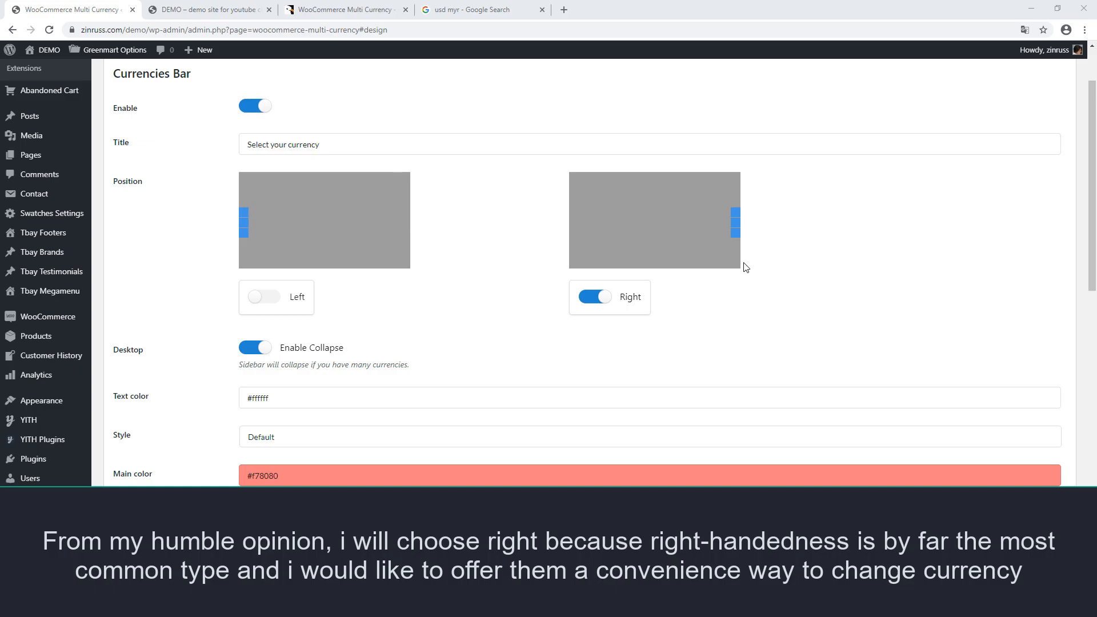
Step: Set the Currencies Bar main color to #82c8f7 and preview the recoloured bar on the storefront
{"action": "scroll", "scroll_direction": "down", "scroll_amount": 3}
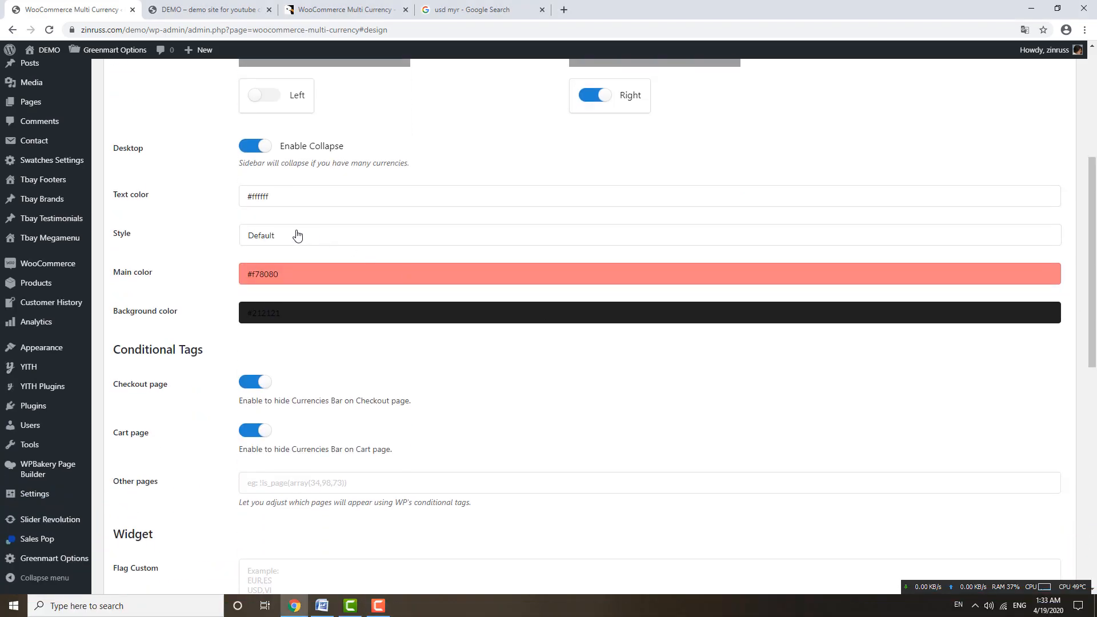
{"action": "left_click", "coordinate": [203, 10]}
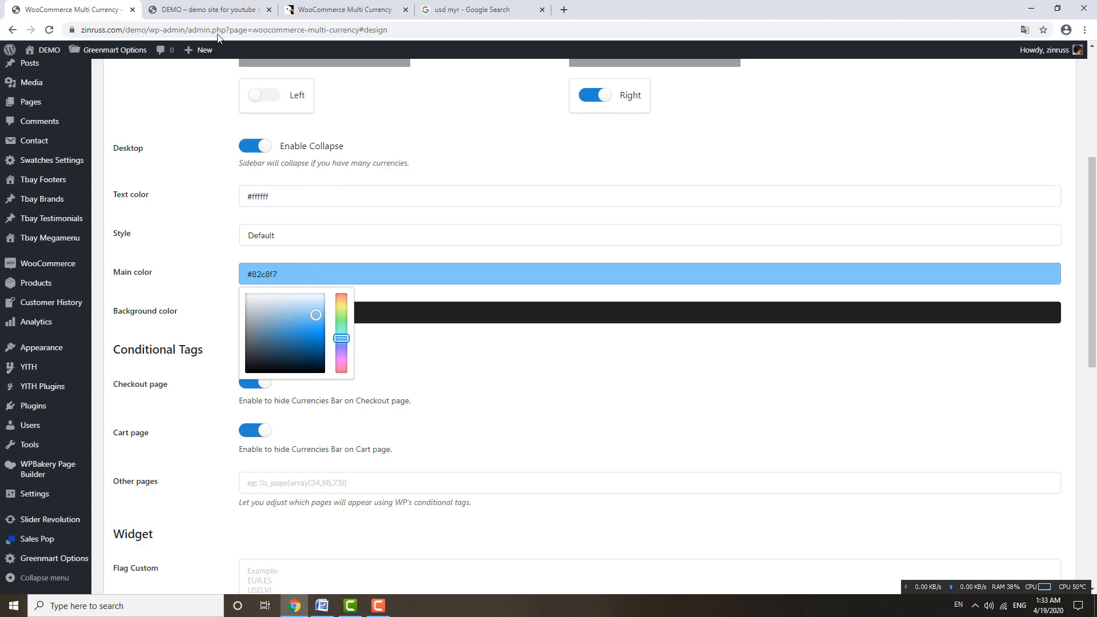
{"action": "mouse_move", "coordinate": [478, 233]}
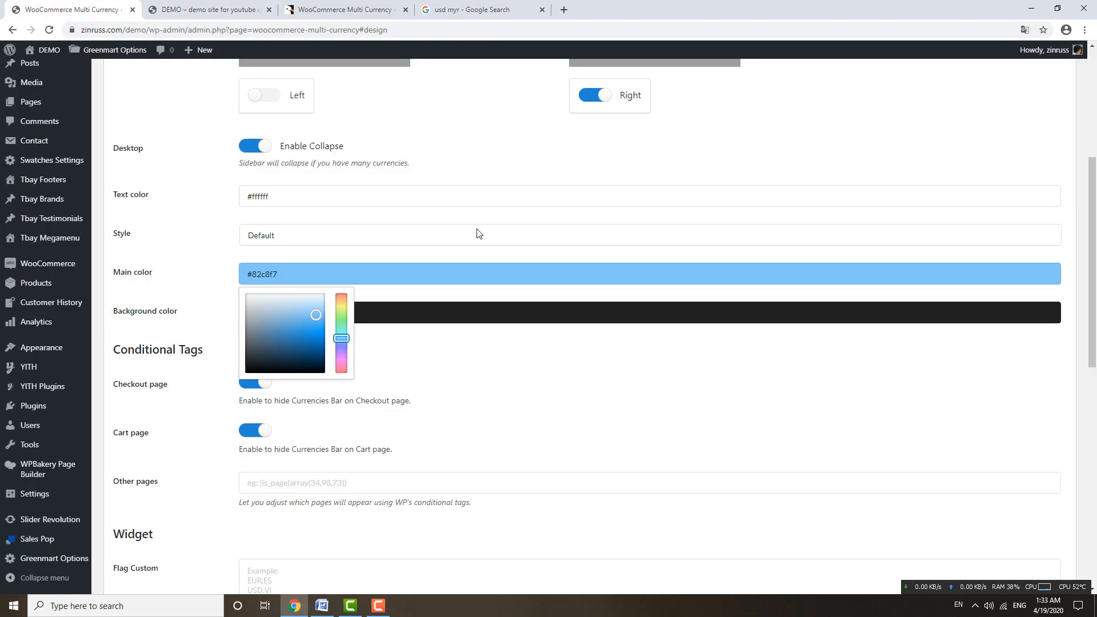
{"action": "scroll", "scroll_direction": "down", "scroll_amount": 3}
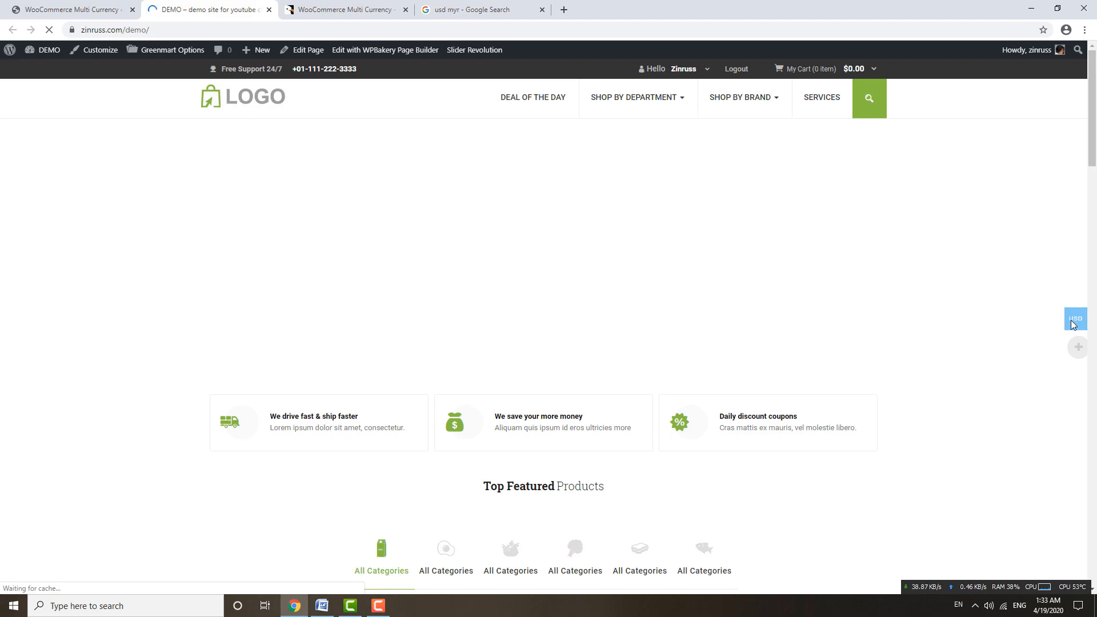
{"action": "left_click", "coordinate": [1075, 320]}
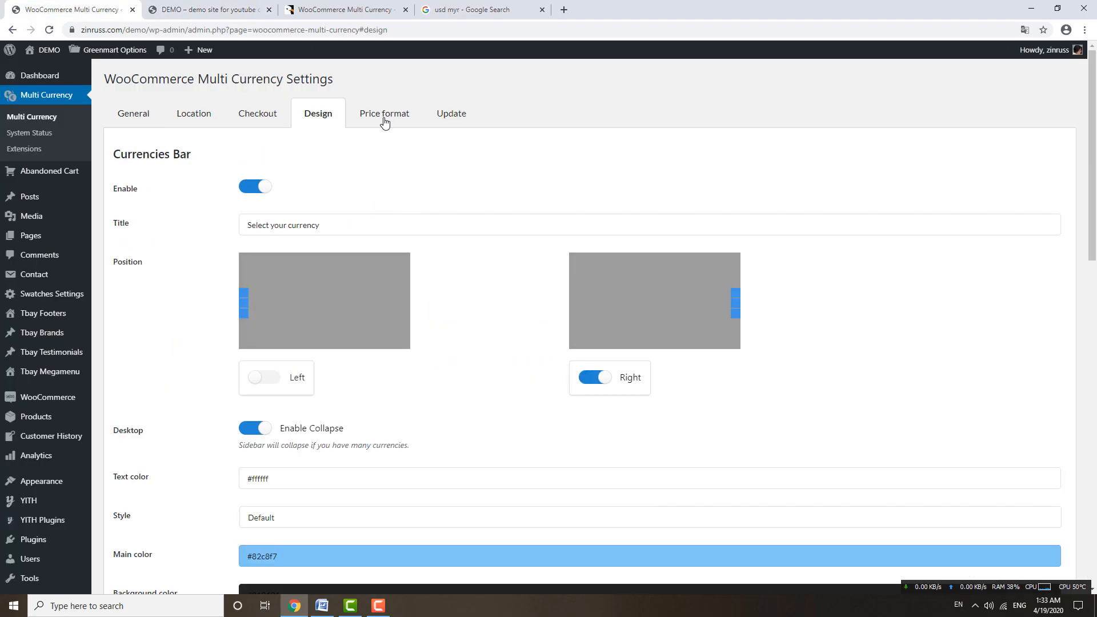
Step: Check the Price format settings: formatting and lower-bound acceptance off, no rules
{"action": "left_click", "coordinate": [383, 114]}
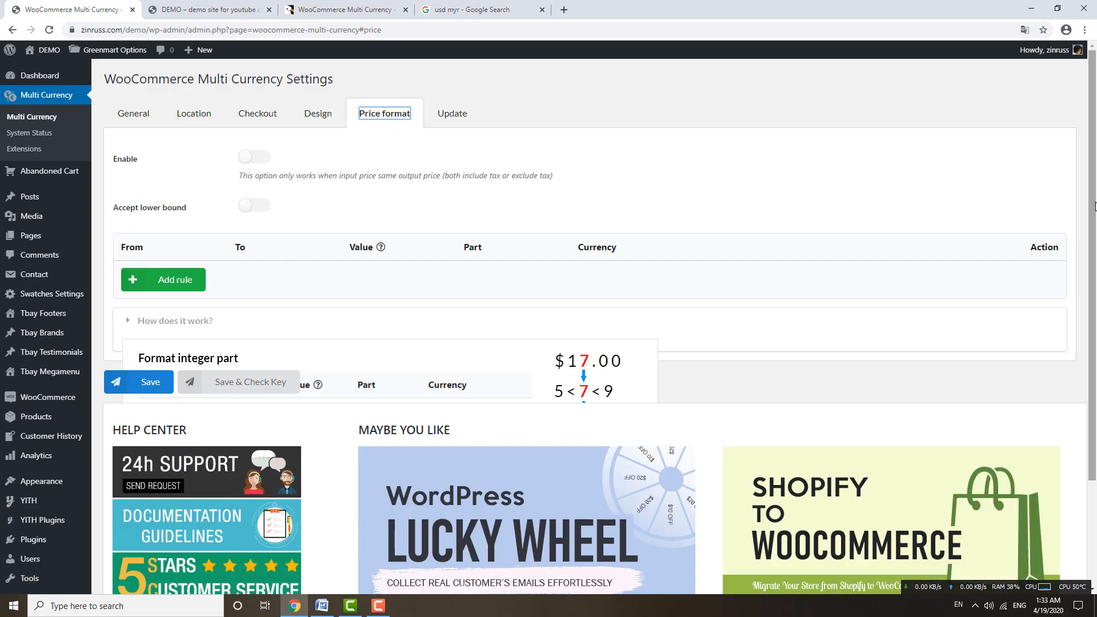
{"action": "mouse_move", "coordinate": [192, 135]}
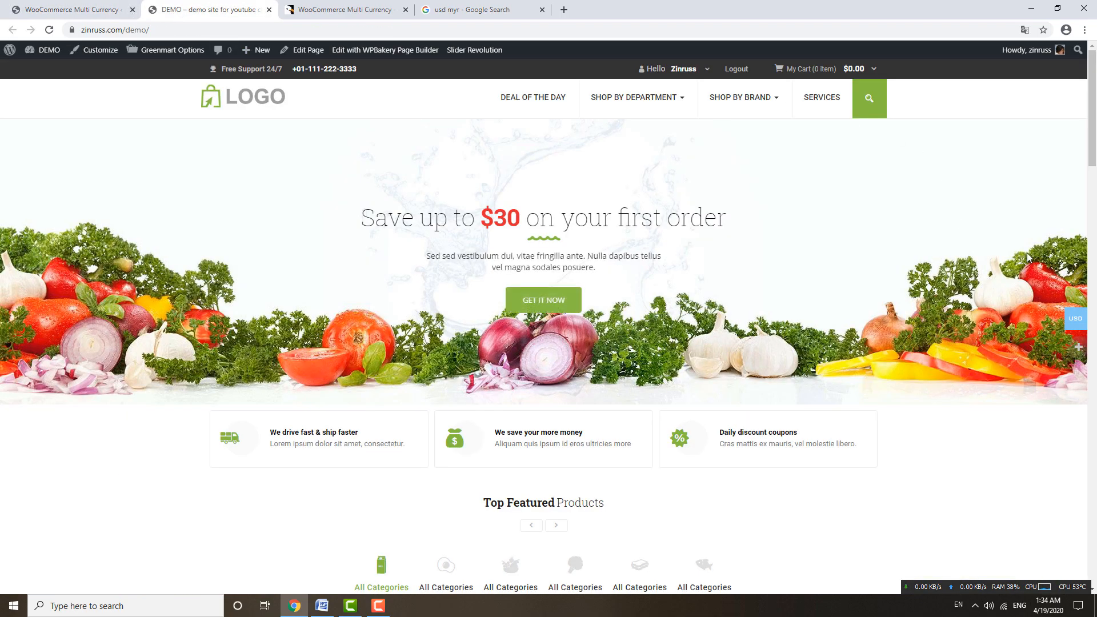
Step: Switch the storefront currency to Malaysian ringgit (MYR) from the right-side currency bar
{"action": "left_click", "coordinate": [1075, 319]}
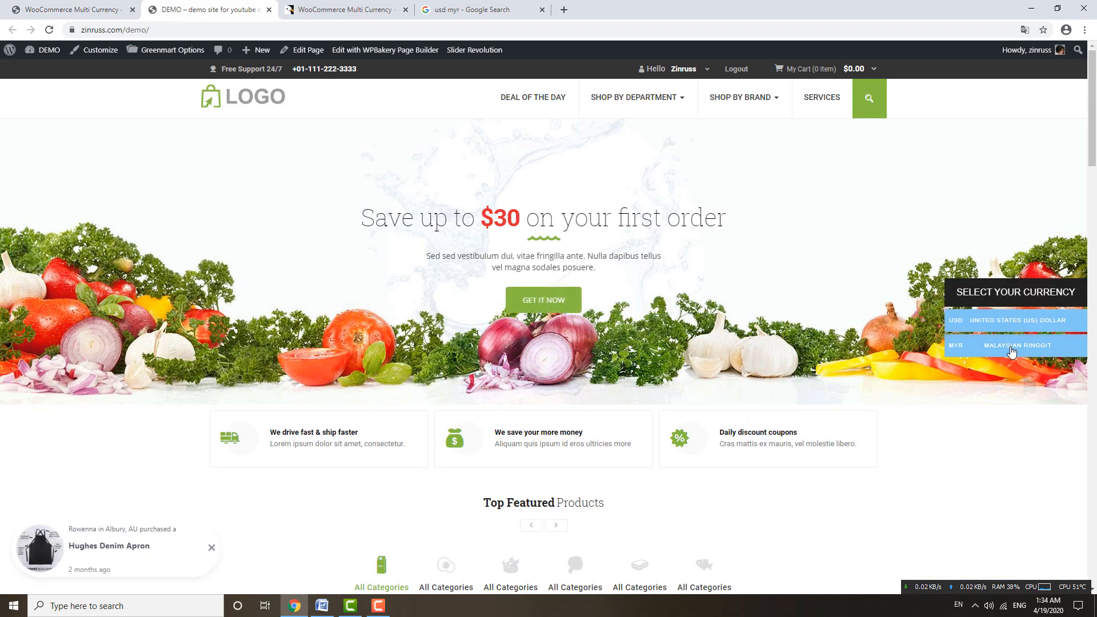
{"action": "scroll", "scroll_direction": "down", "scroll_amount": 3}
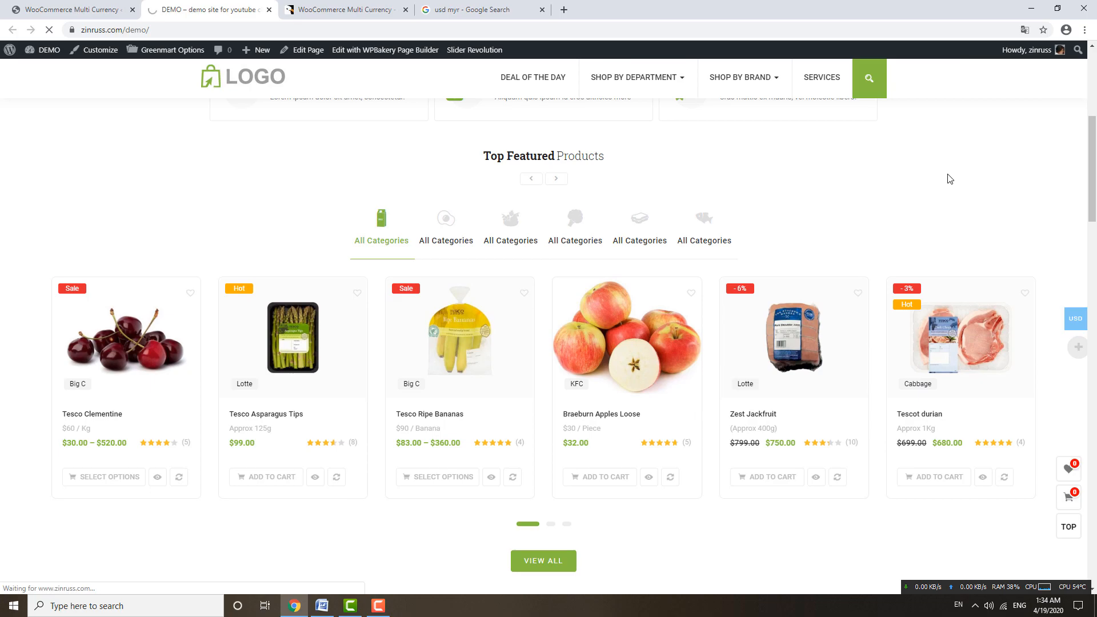
{"action": "left_click", "coordinate": [1076, 318]}
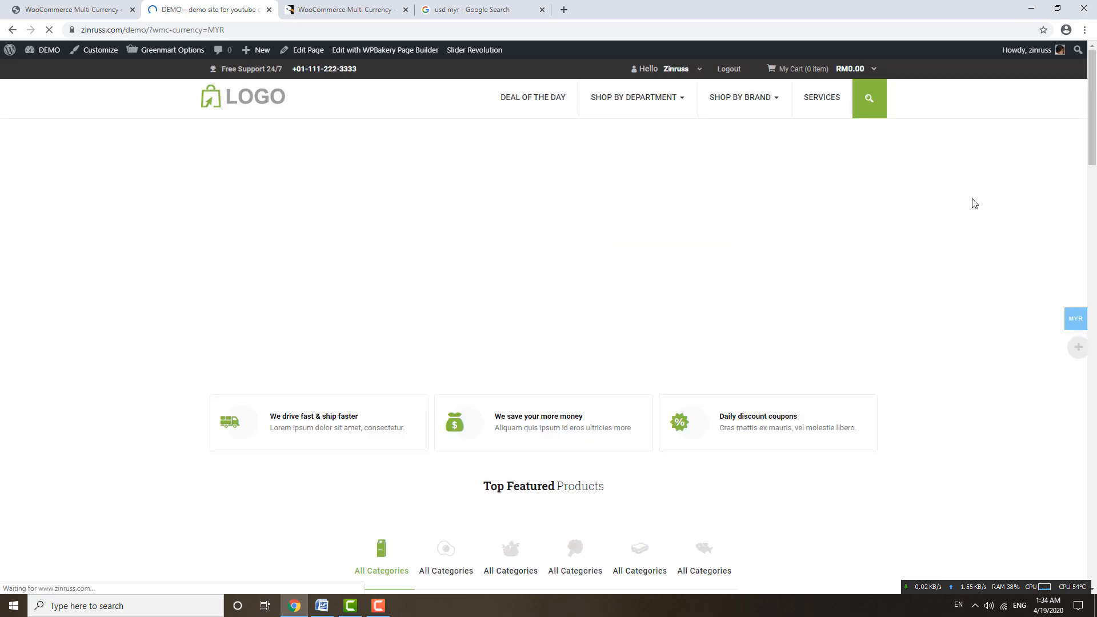
{"action": "scroll", "scroll_direction": "down", "scroll_amount": 3}
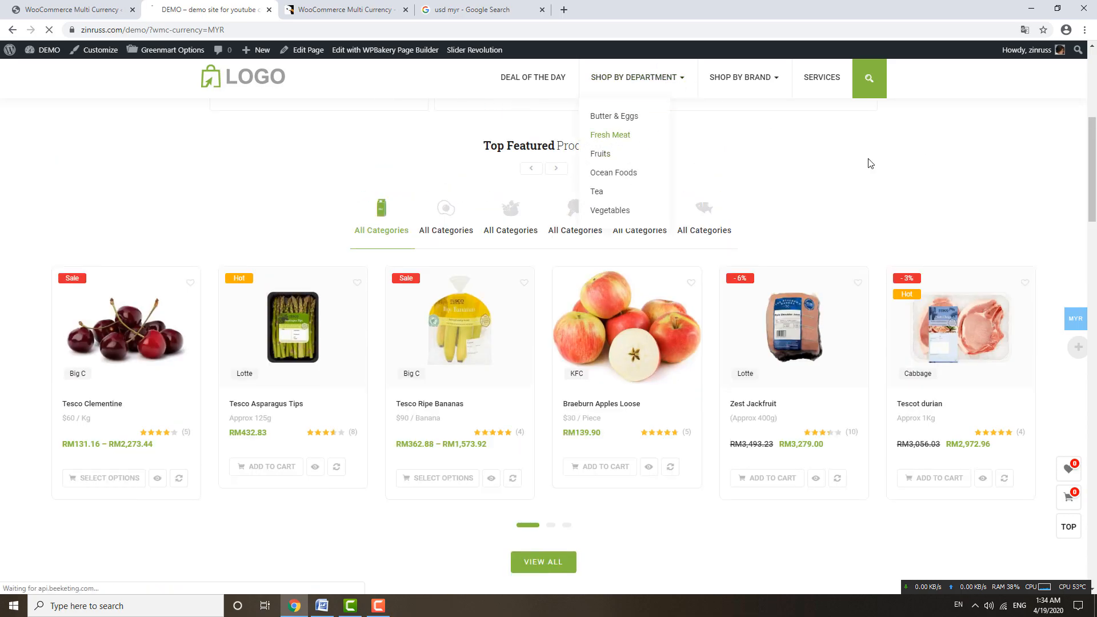
Step: Browse the Fresh Meat department and open the Tesco Ripe Bananas product page
{"action": "left_click", "coordinate": [609, 135]}
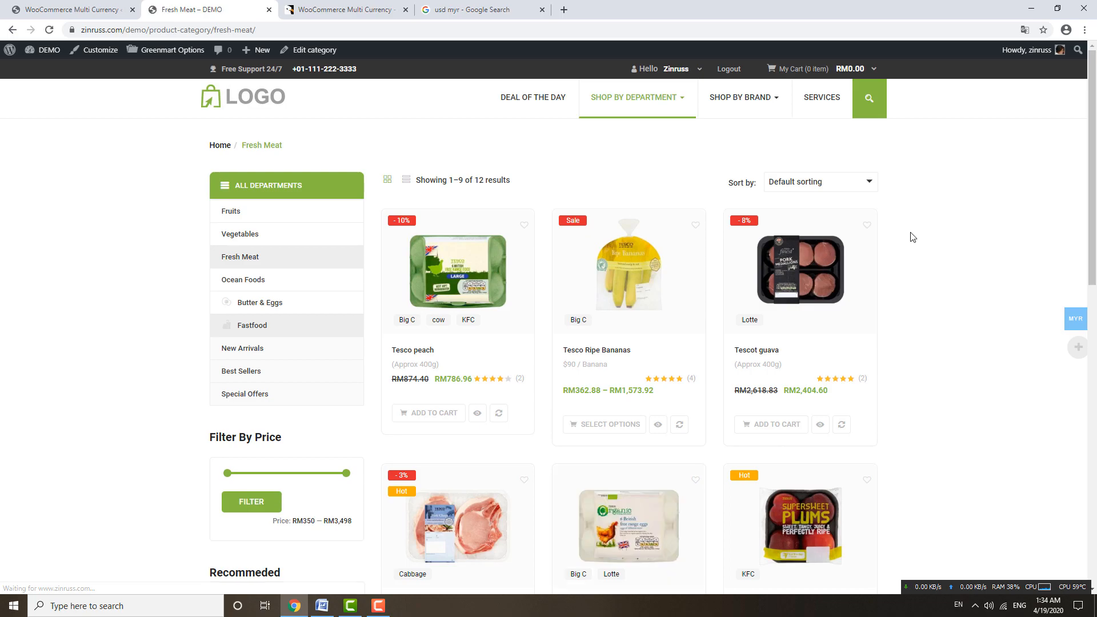
{"action": "scroll", "scroll_direction": "down", "scroll_amount": 3}
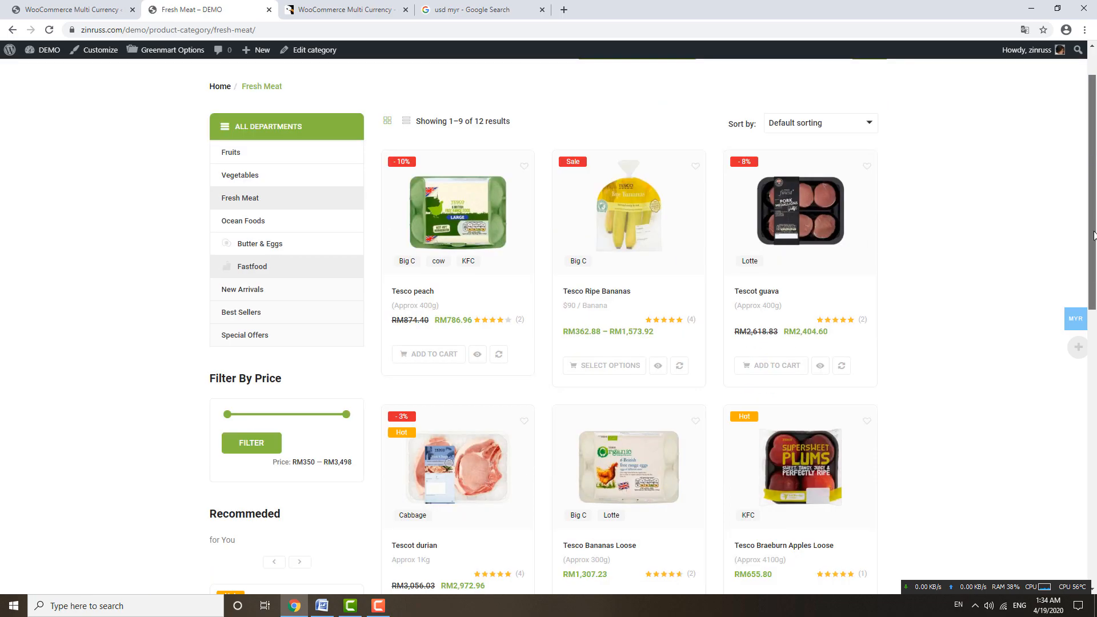
{"action": "scroll", "scroll_direction": "up", "scroll_amount": 3}
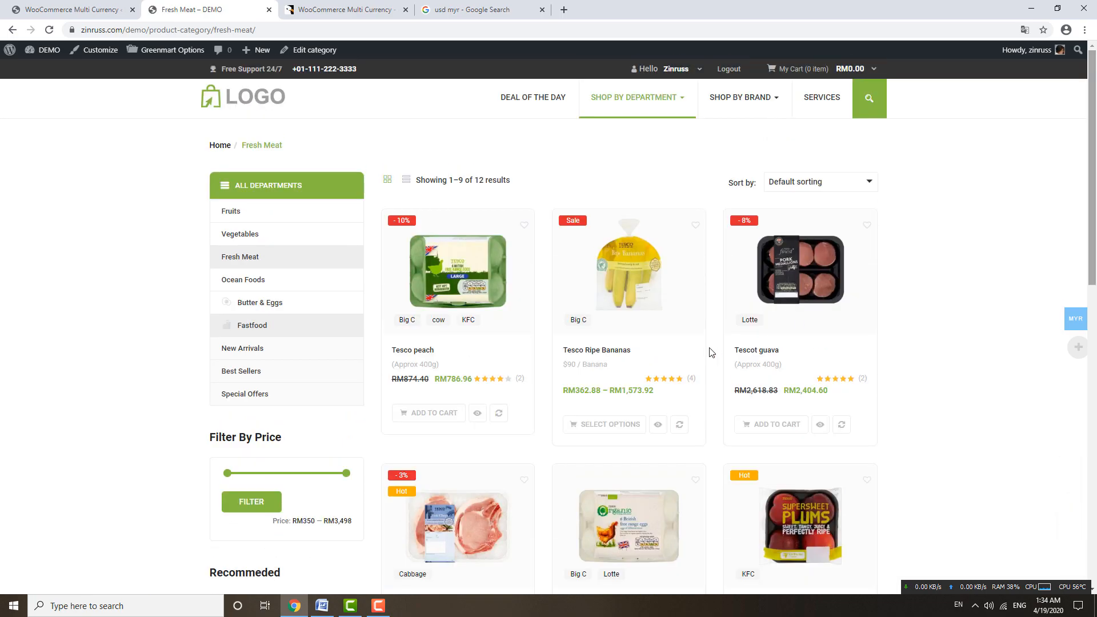
{"action": "left_click", "coordinate": [596, 350]}
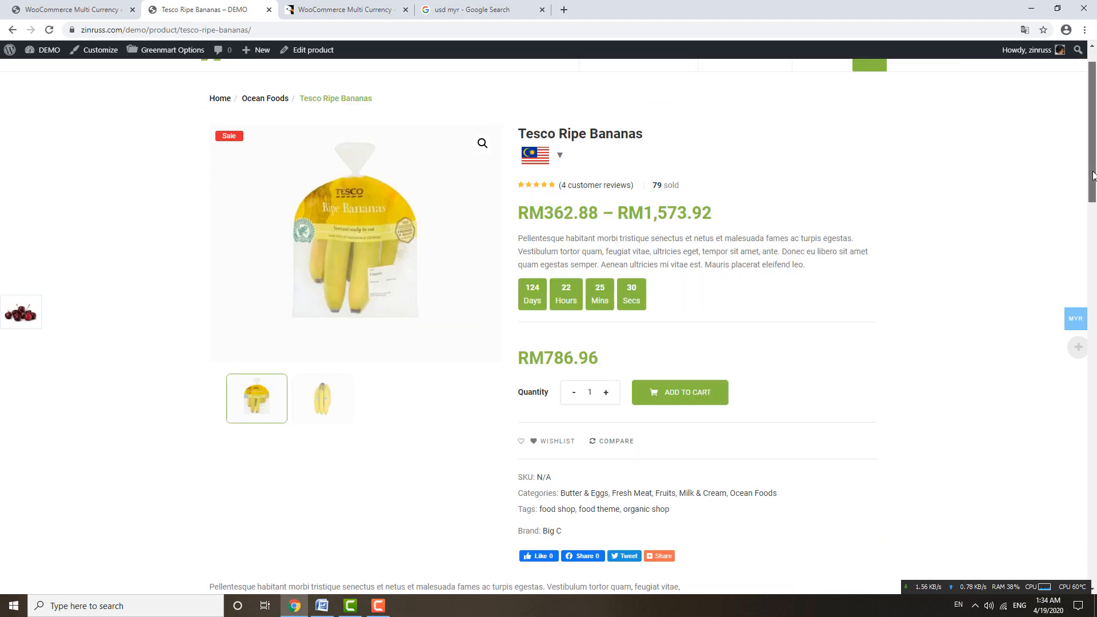
Step: Add Tesco Ripe Bananas to the cart and view the full cart page
{"action": "left_click", "coordinate": [1076, 319]}
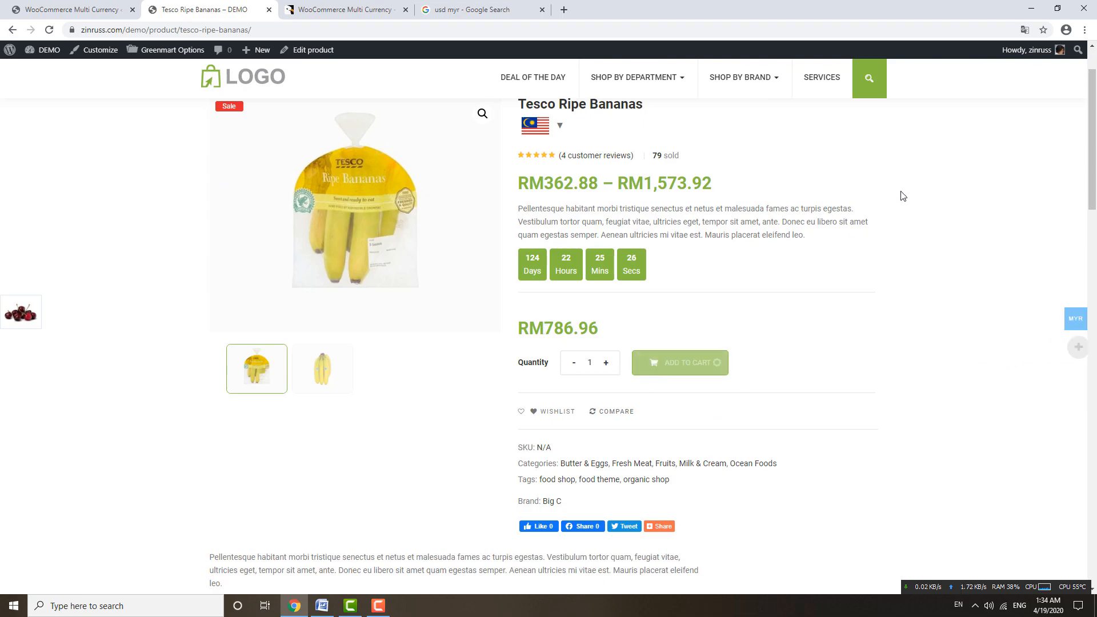
{"action": "left_click", "coordinate": [679, 362]}
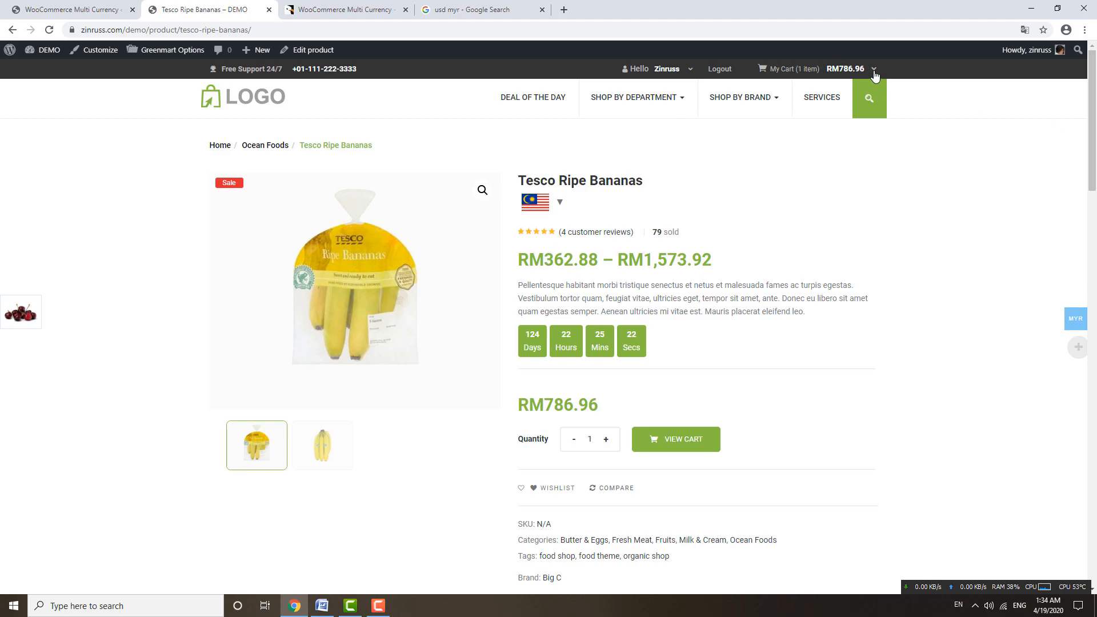
{"action": "left_click", "coordinate": [874, 68]}
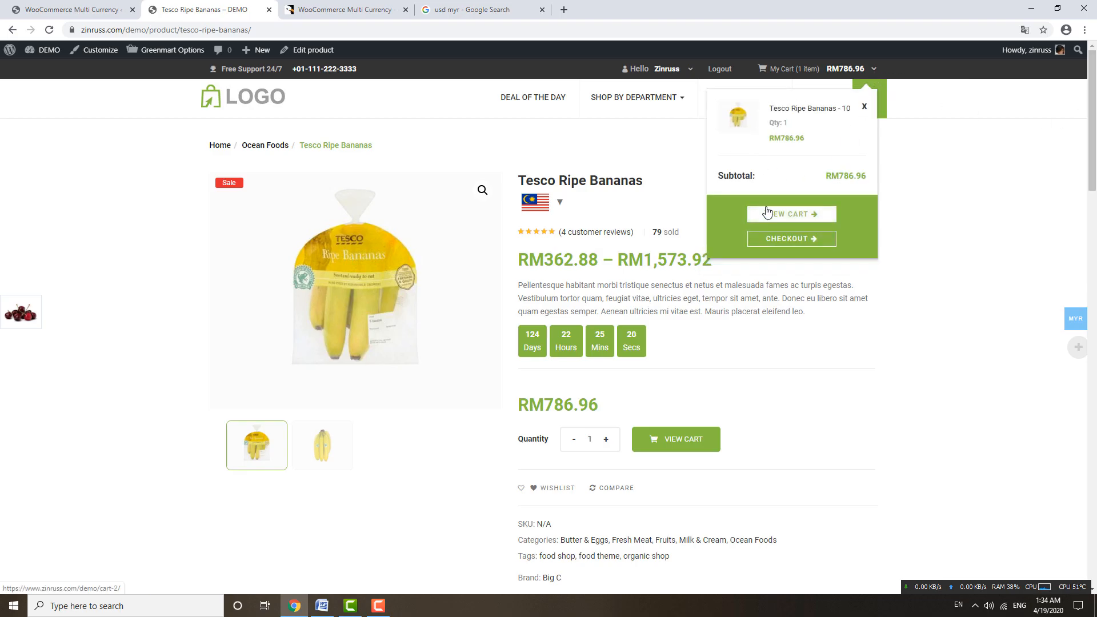
{"action": "left_click", "coordinate": [791, 214]}
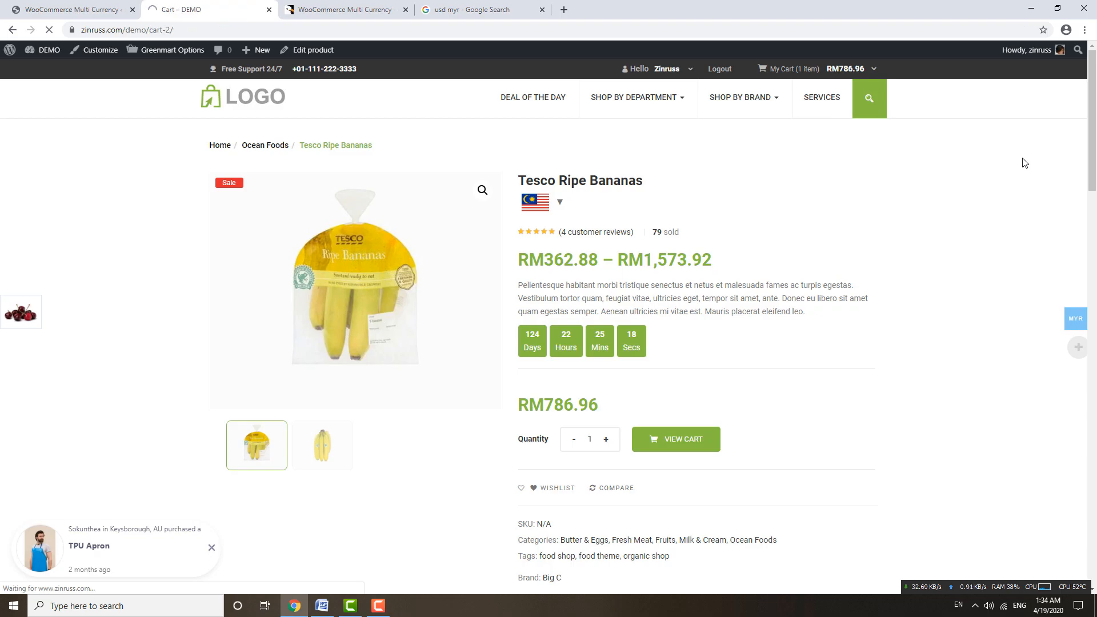
Step: Proceed to checkout and verify the RM786.96 order total in ringgit
{"action": "left_click", "coordinate": [674, 440]}
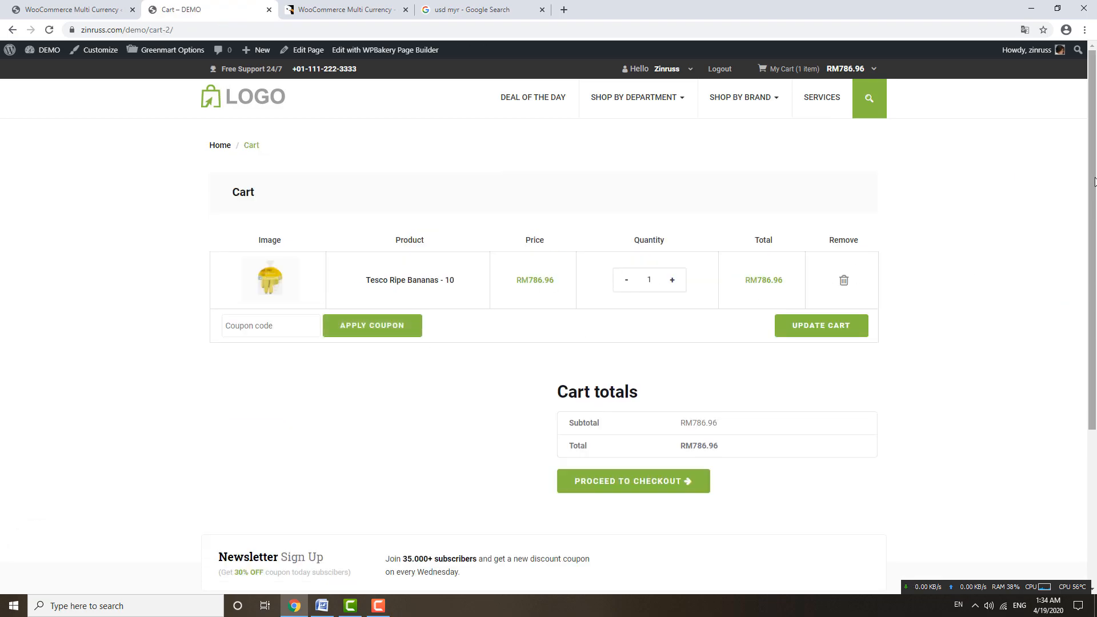
{"action": "left_click", "coordinate": [632, 481]}
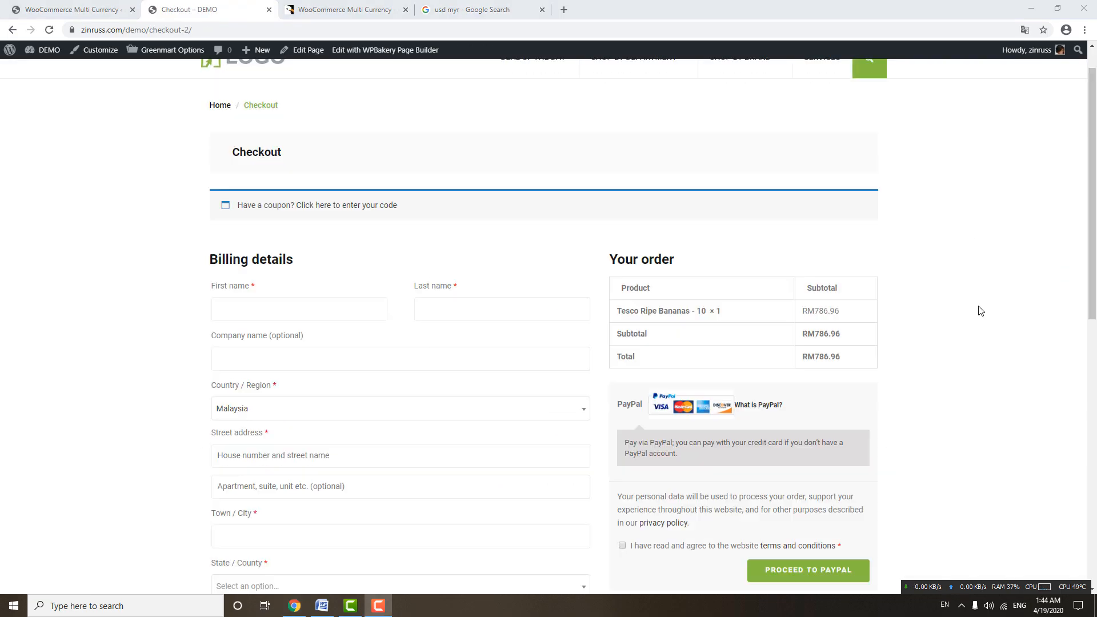
{"action": "scroll", "scroll_direction": "down", "scroll_amount": 3}
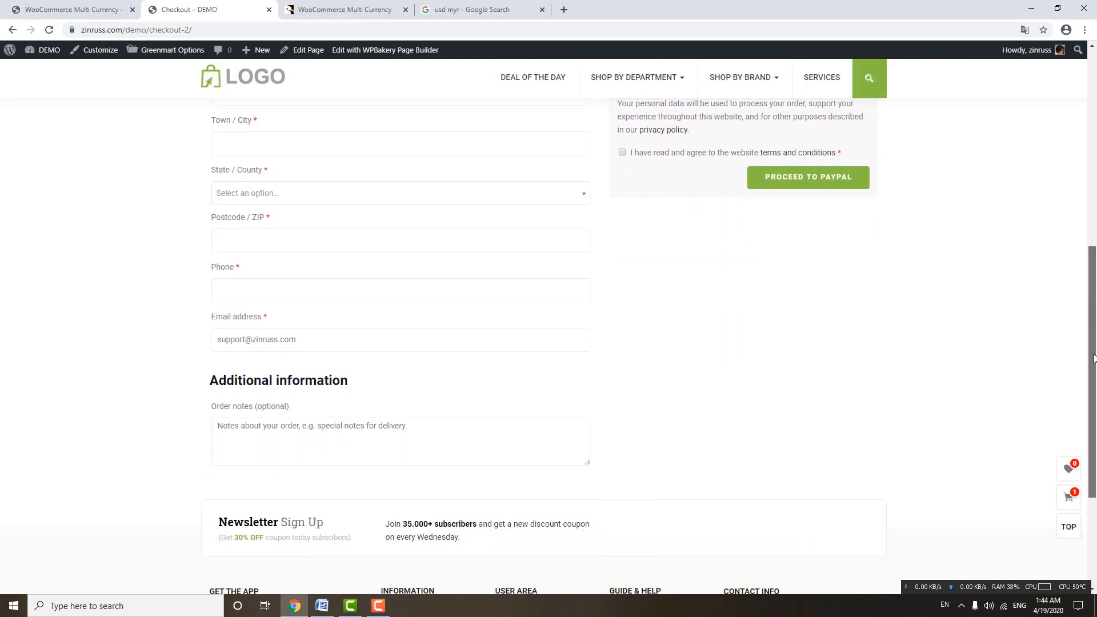
{"action": "scroll", "scroll_direction": "up", "scroll_amount": 3}
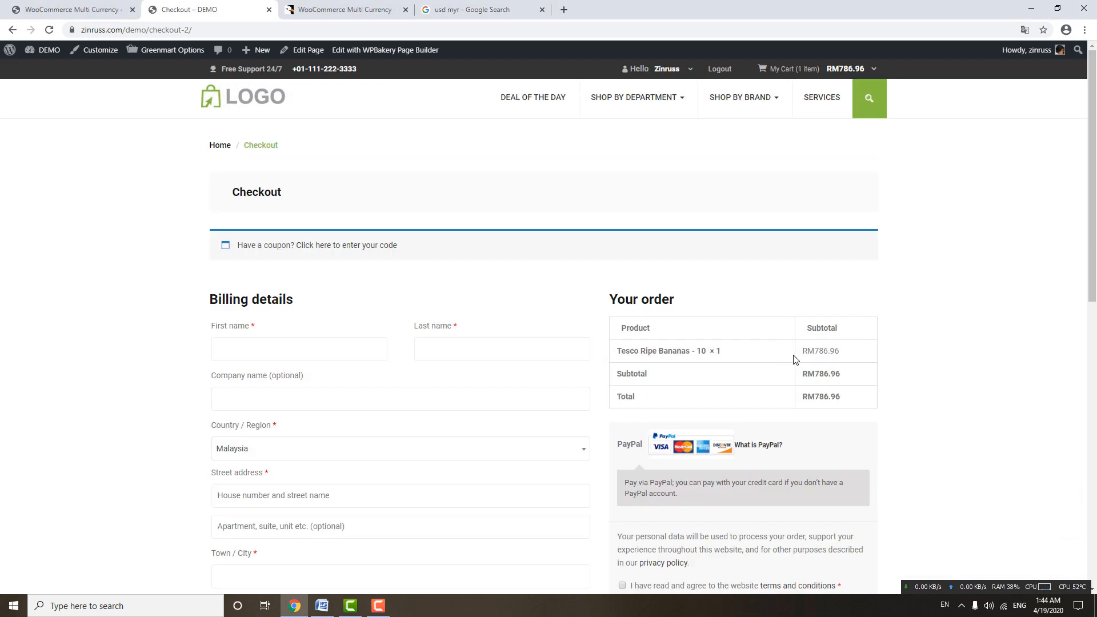
{"action": "double_click", "coordinate": [820, 351]}
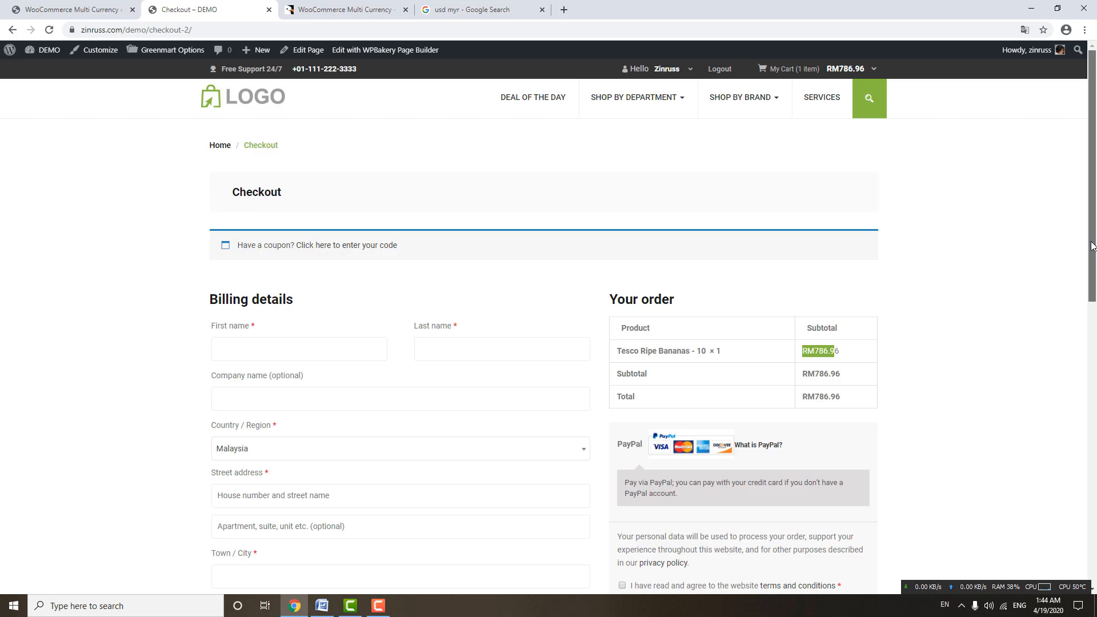
{"action": "scroll", "scroll_direction": "down", "scroll_amount": 3}
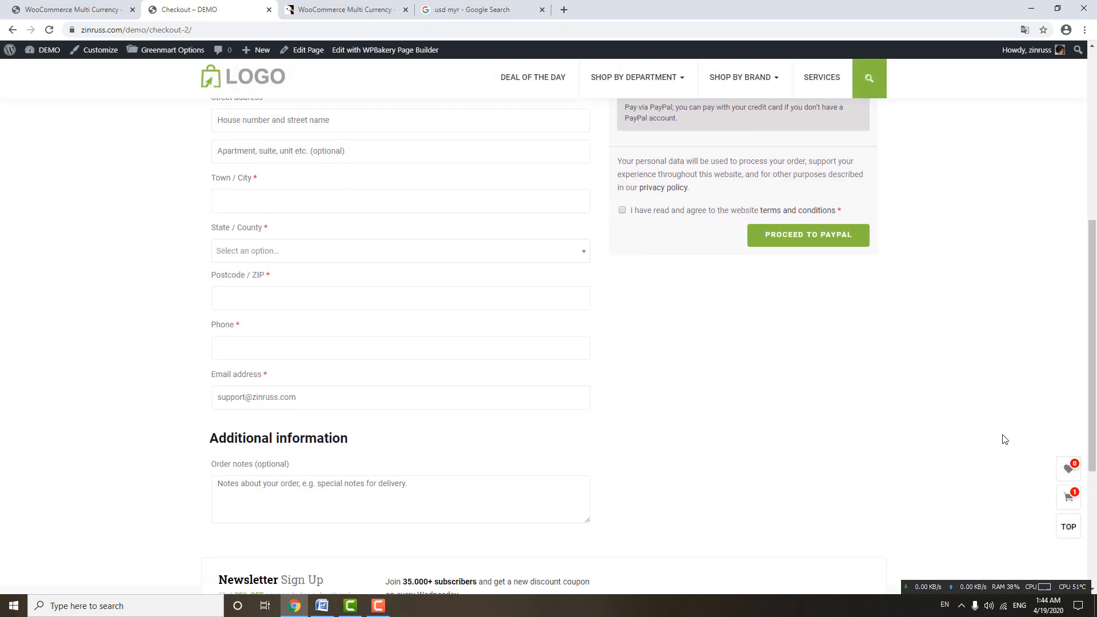